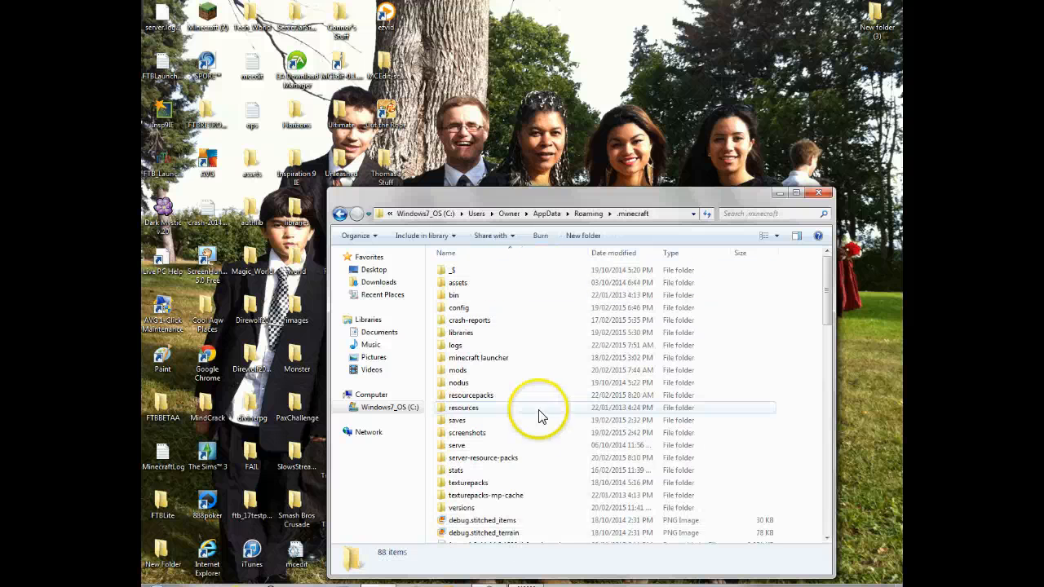
# - Remove the old test-with-my-buddies folder from .minecraft\resourcepacks
pyautogui.doubleClick(470, 395)
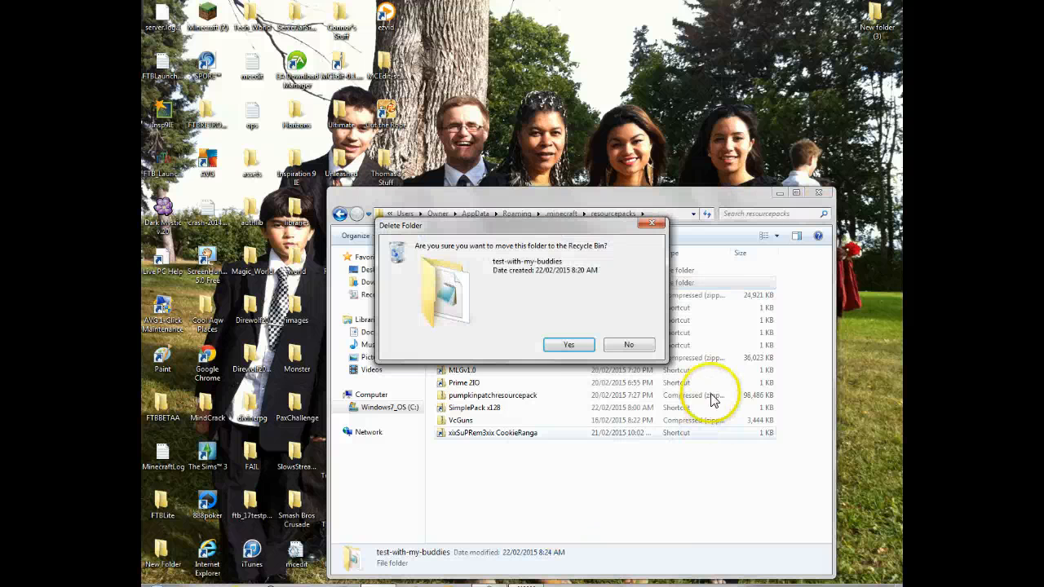
pyautogui.click(568, 344)
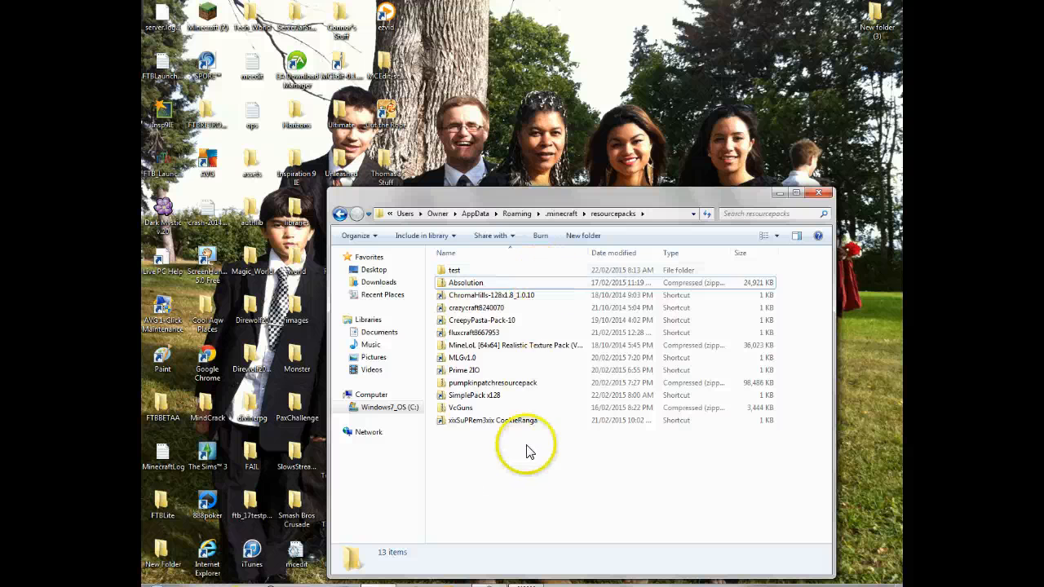
# - Create a new folder named SuperCraft in resourcepacks
pyautogui.rightClick(526, 451)
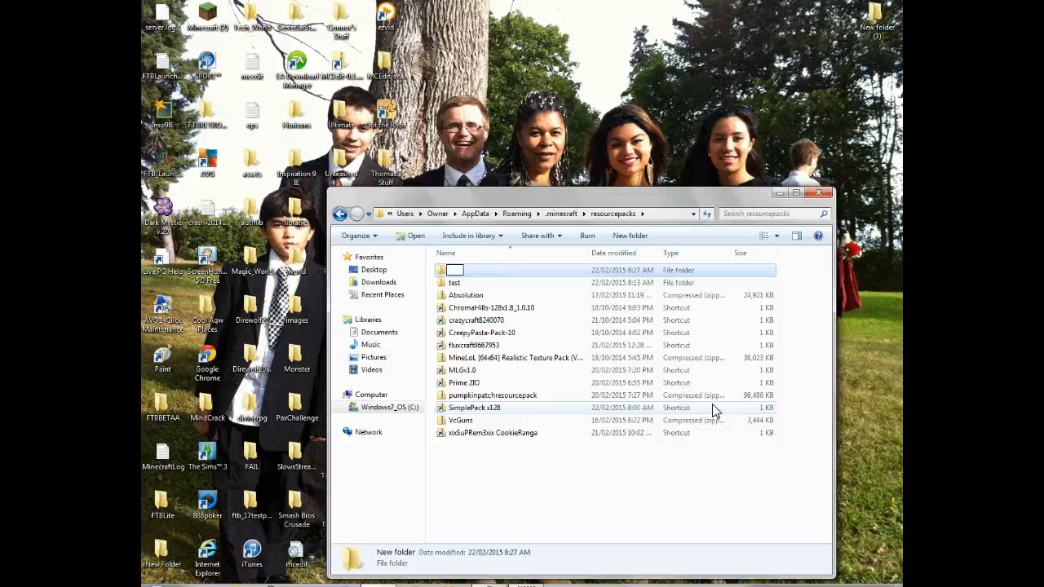
pyautogui.write('SuperCraft')
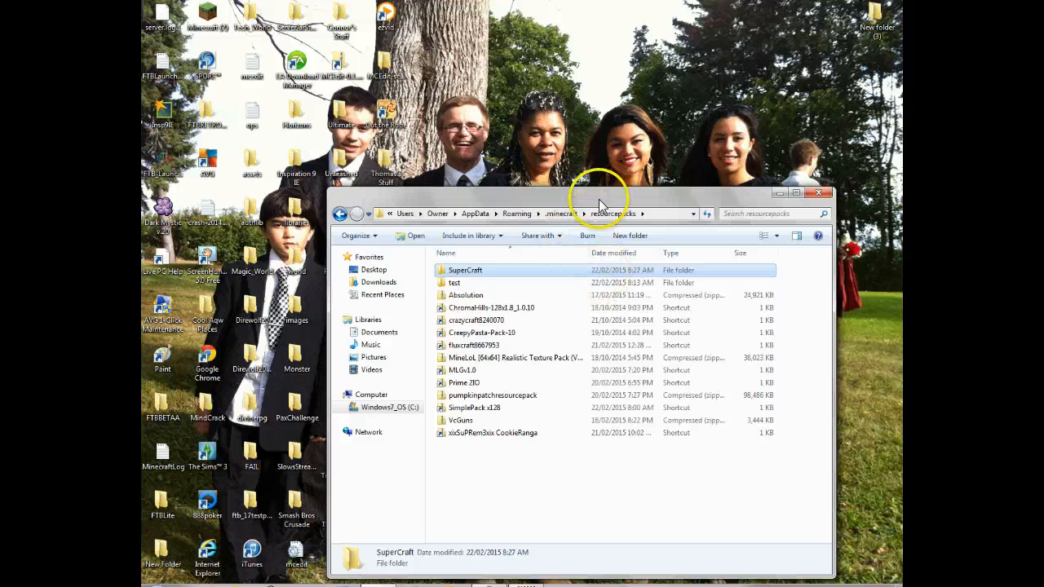
pyautogui.moveTo(538, 273)
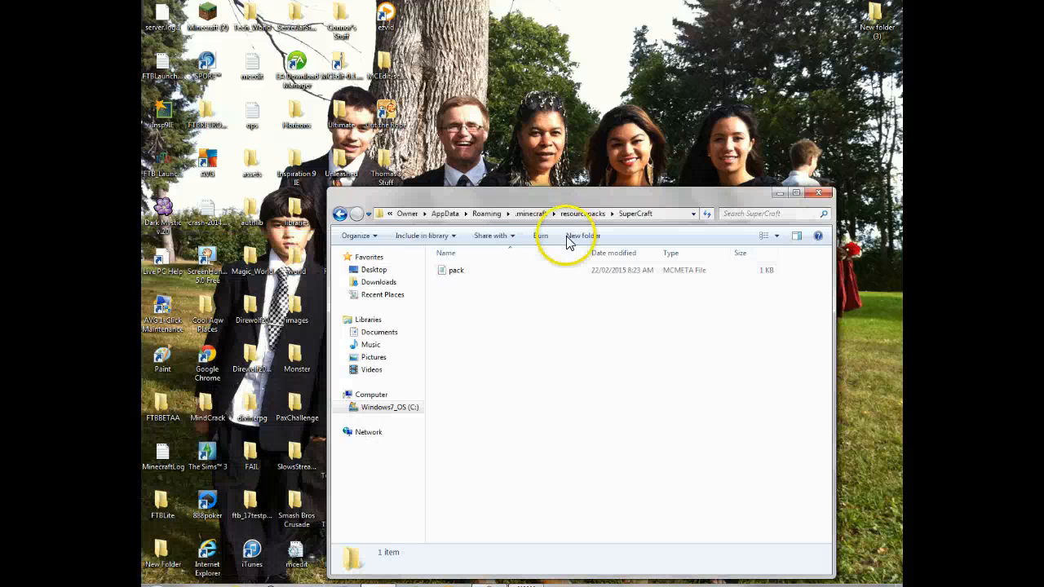
# - Edit pack.mcmeta so name is SuperCraft and description is 'Super EVERYTHING!'
pyautogui.doubleClick(455, 270)
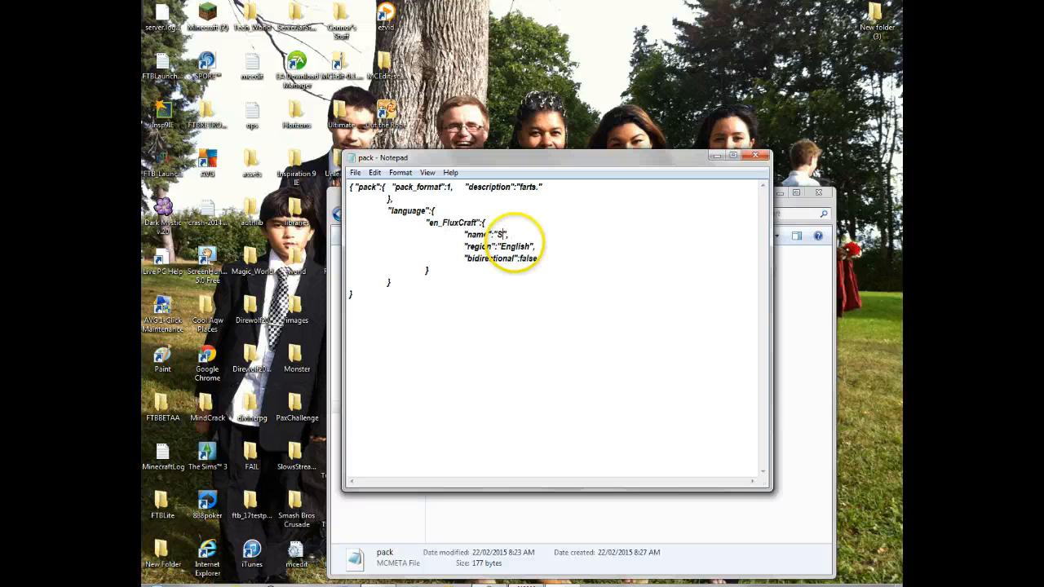
pyautogui.write('uperCraft')
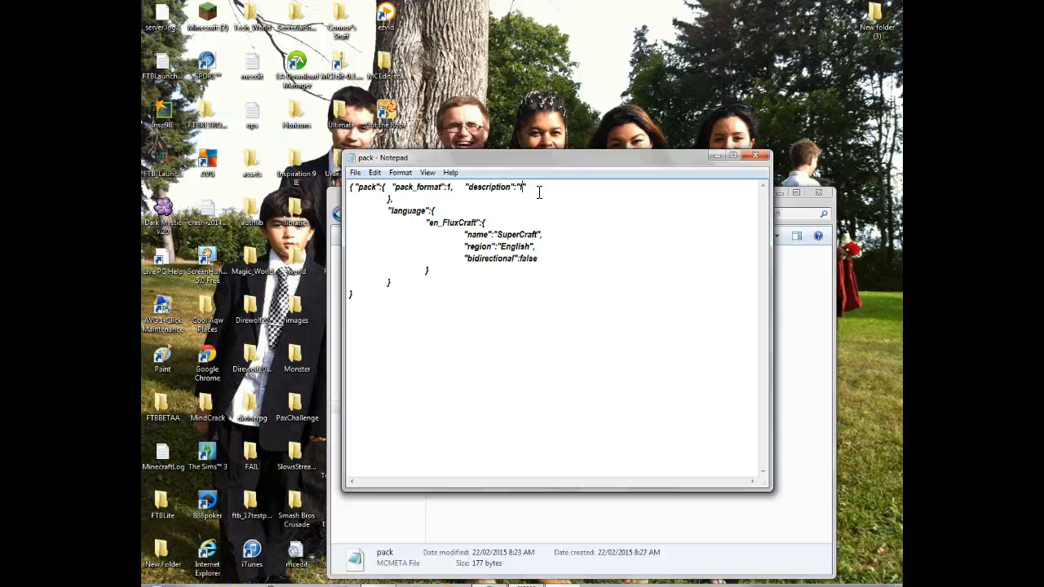
pyautogui.write('Super E')
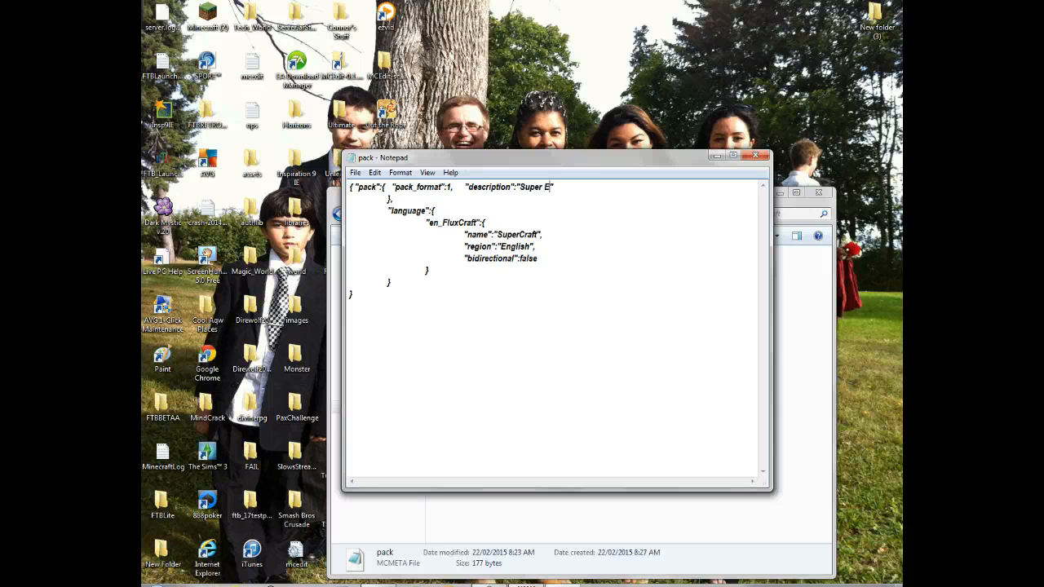
pyautogui.write('VERYTHI')
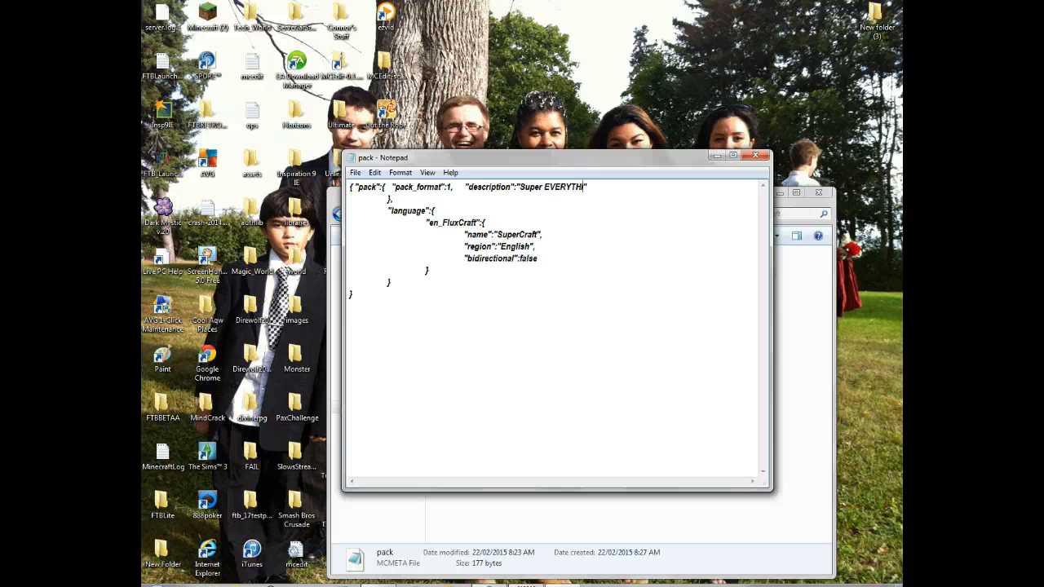
pyautogui.write('NG!')
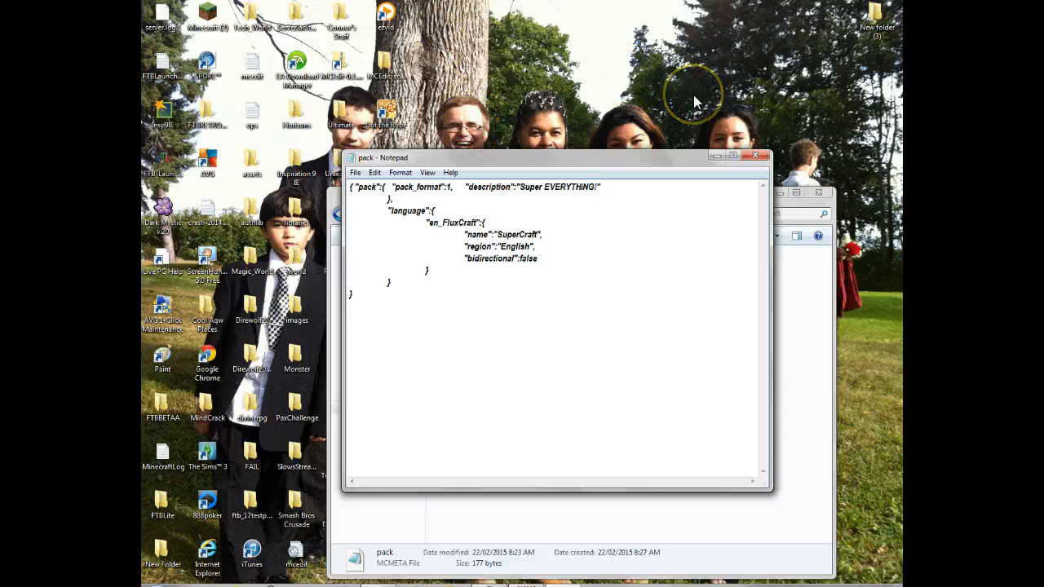
pyautogui.moveTo(697, 73)
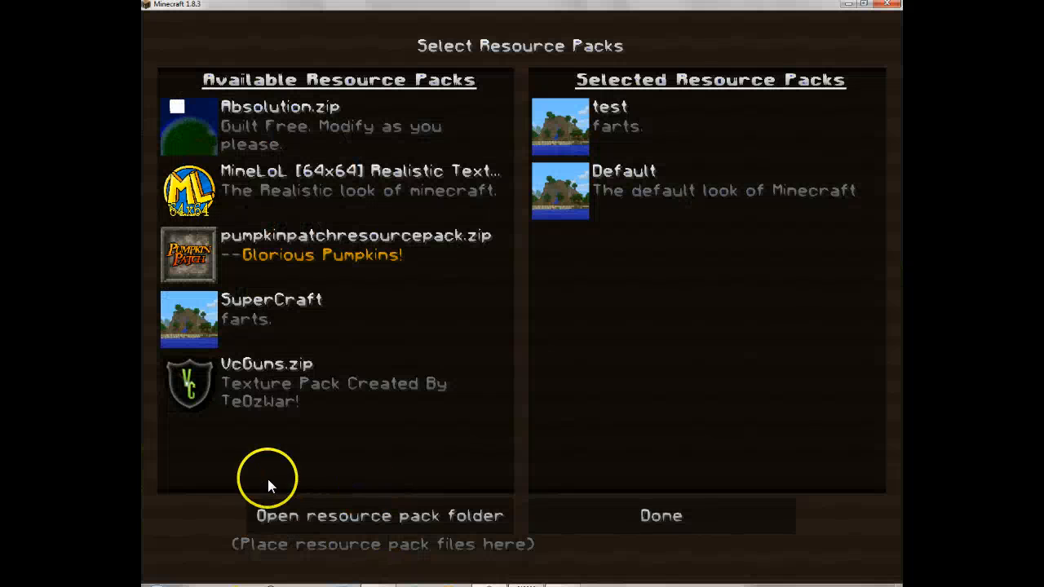
# - Exit the resource pack list back to the Minecraft 1.8.3 title menu
pyautogui.click(660, 515)
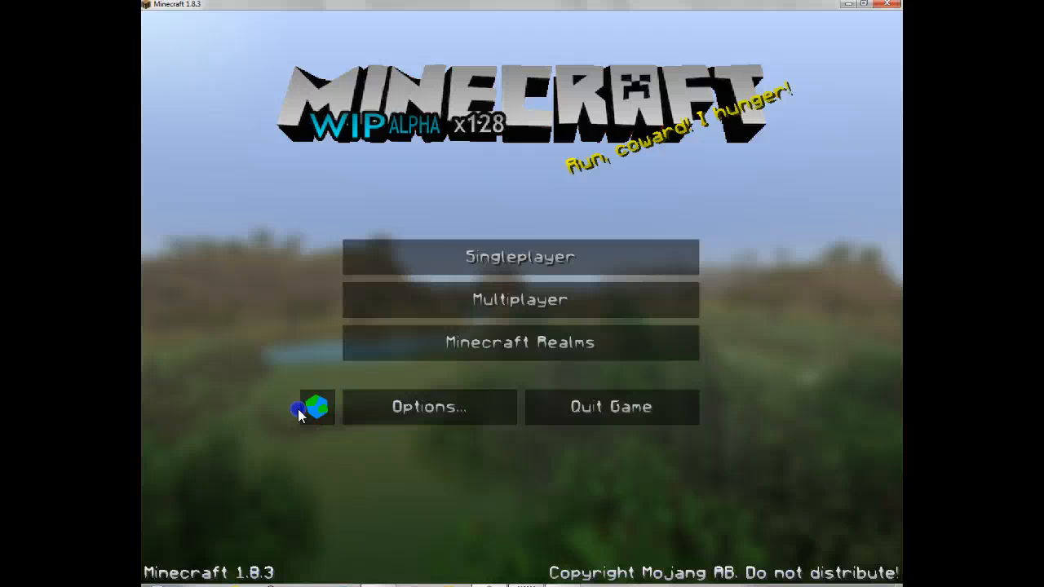
pyautogui.moveTo(648, 547)
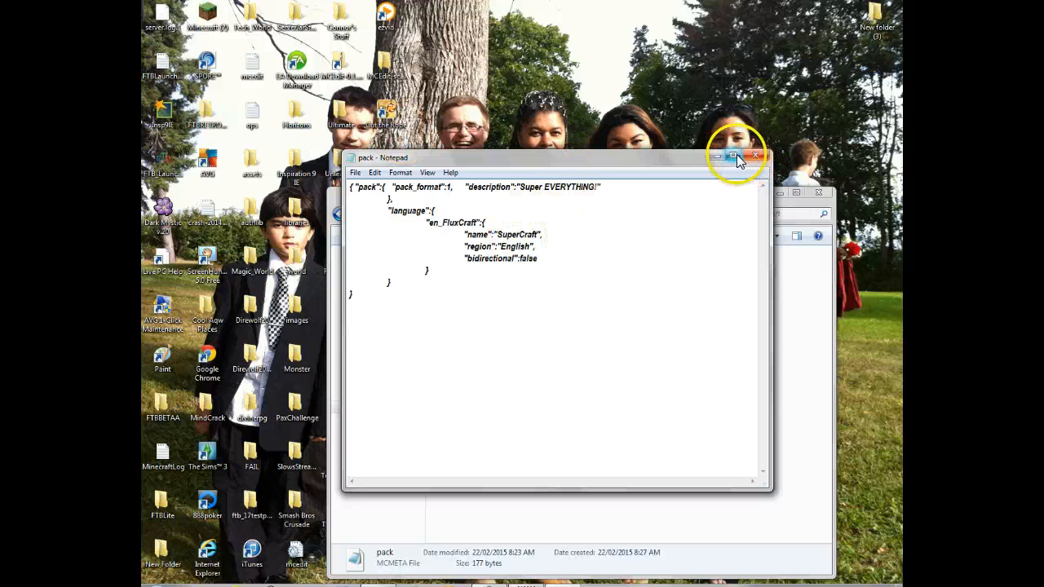
pyautogui.moveTo(738, 169)
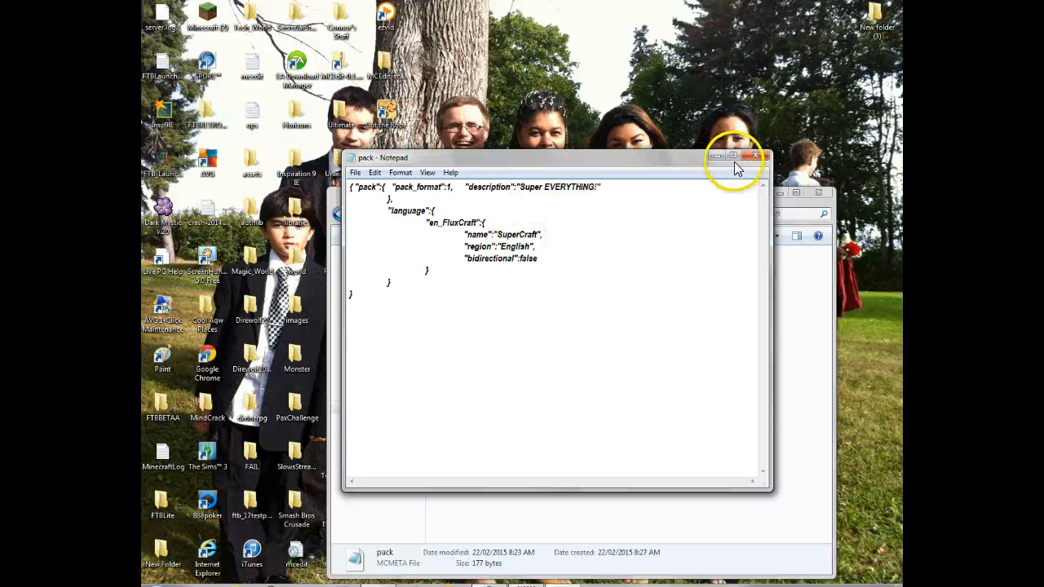
# - Close Notepad, saving the changes to pack.mcmeta
pyautogui.click(754, 156)
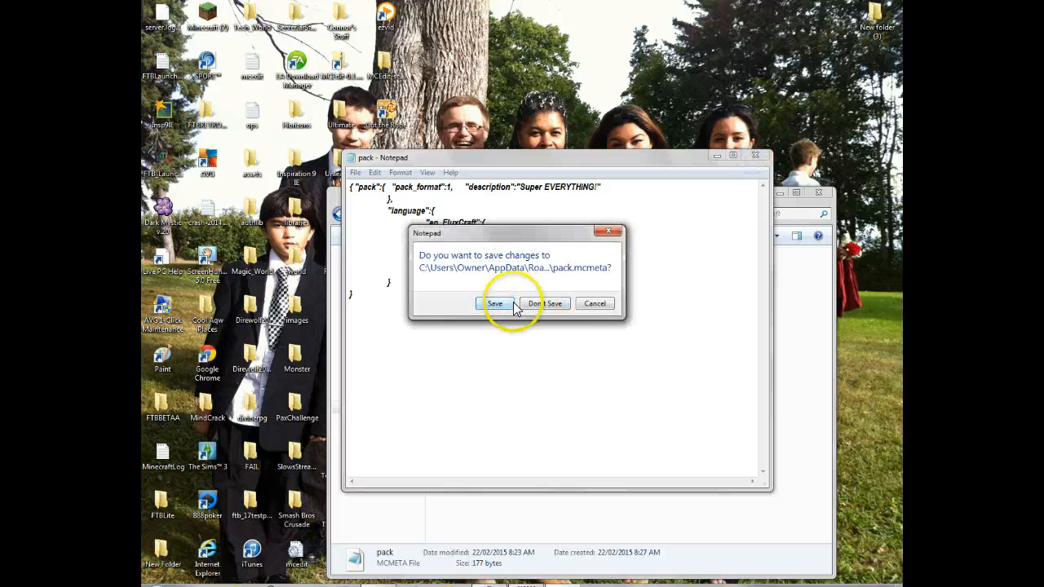
pyautogui.click(495, 304)
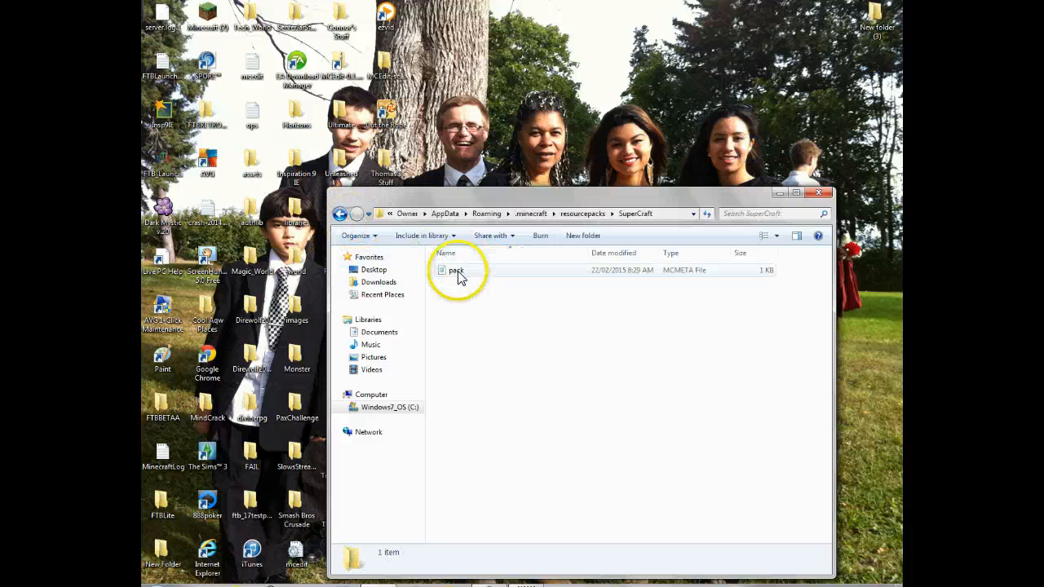
# - Create an assets folder inside SuperCraft
pyautogui.rightClick(455, 270)
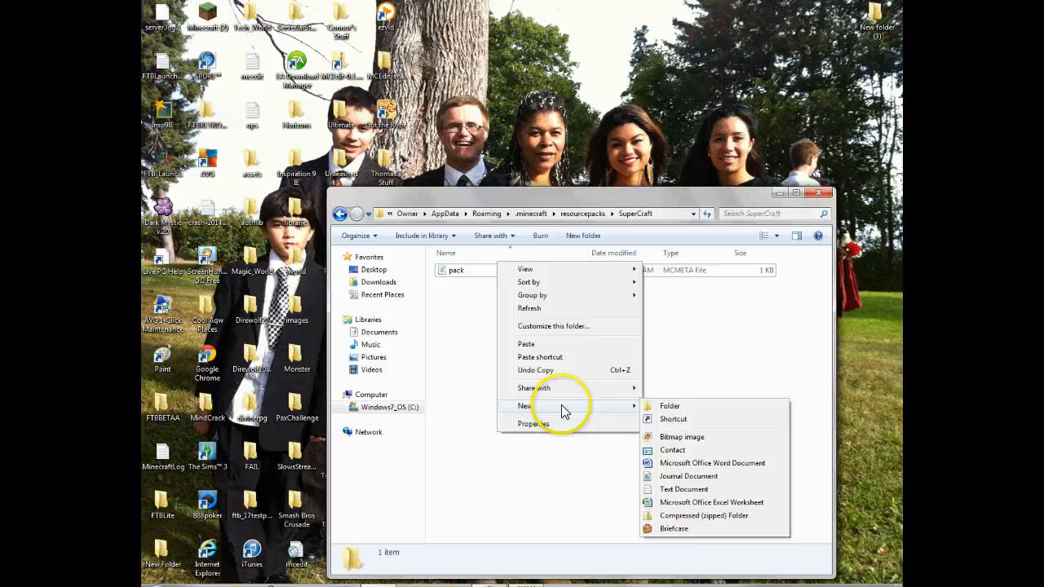
pyautogui.click(669, 405)
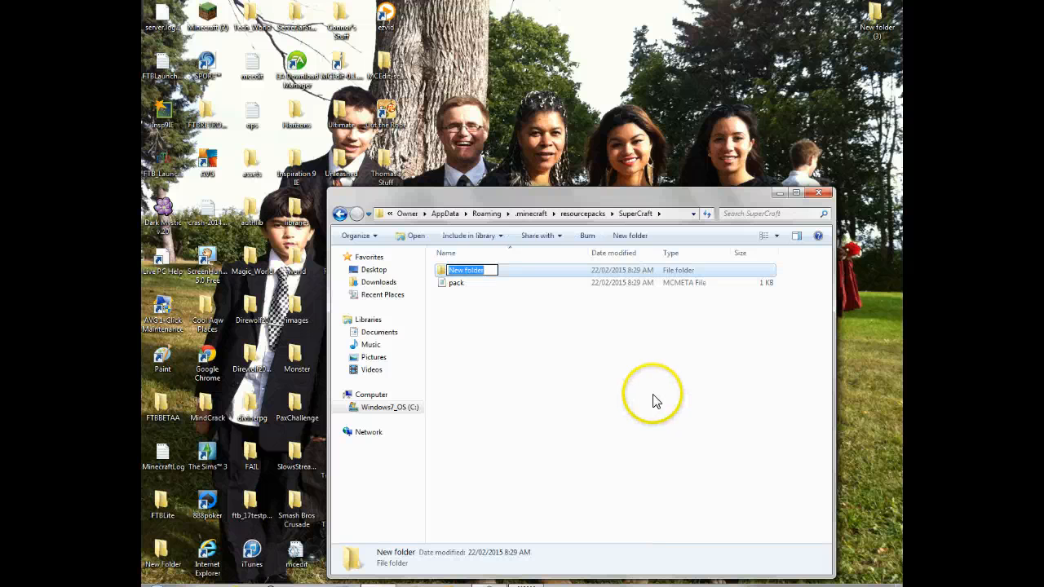
pyautogui.write('assets')
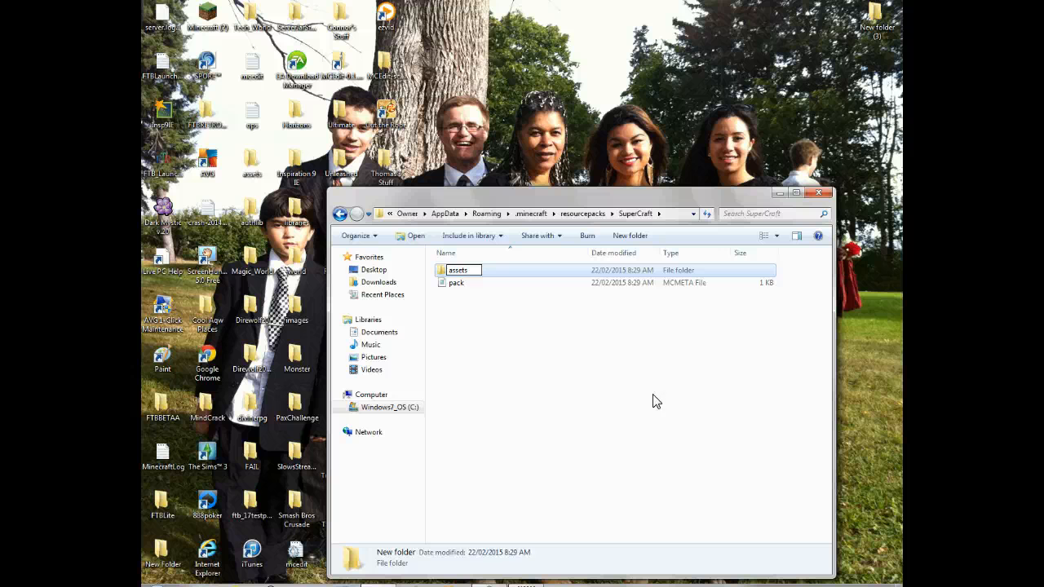
# - Inside assets, create a minecraft folder containing a new subfolder
pyautogui.doubleClick(458, 270)
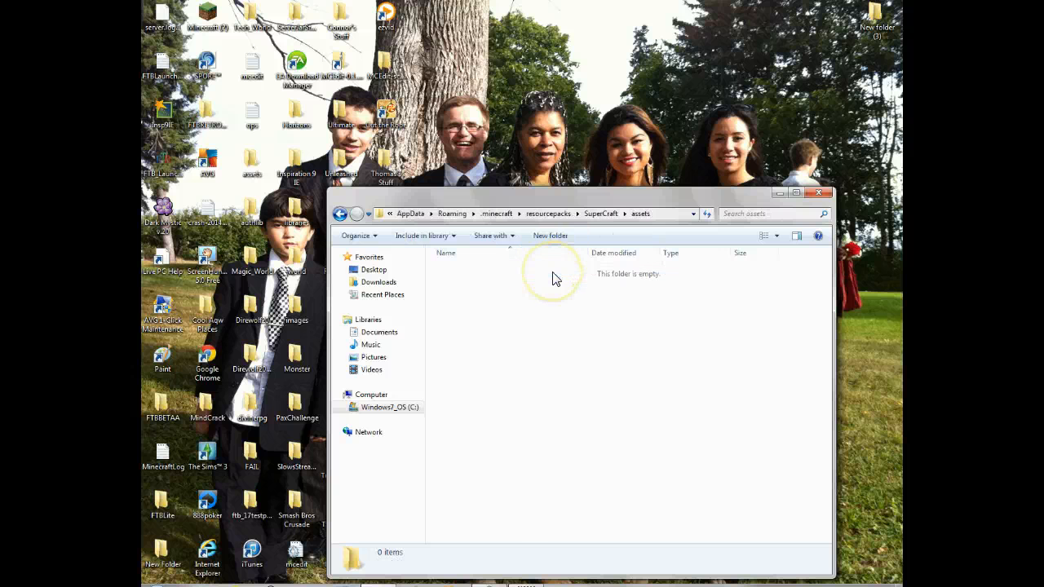
pyautogui.rightClick(553, 273)
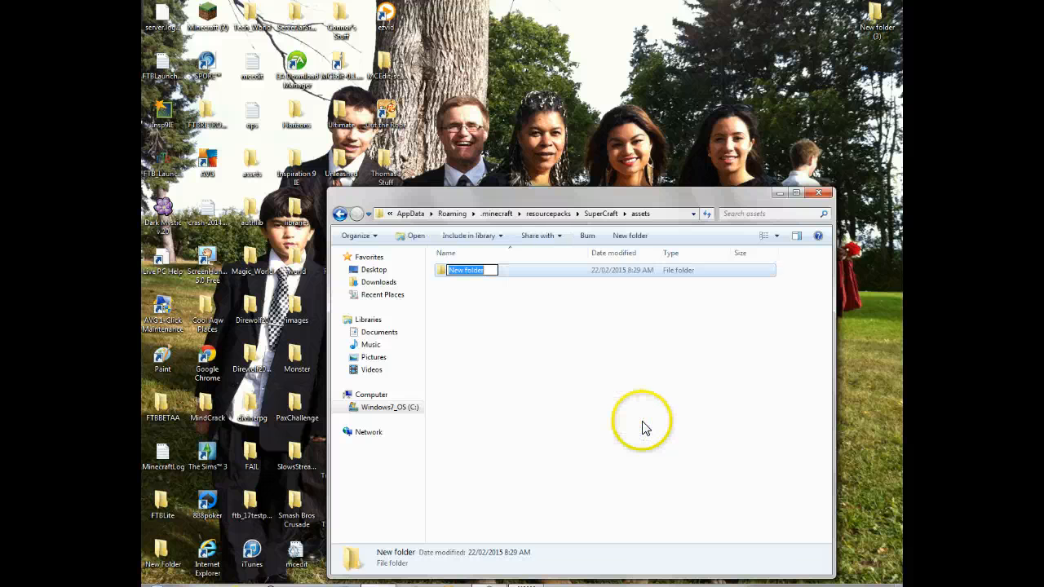
pyautogui.write('minecraft')
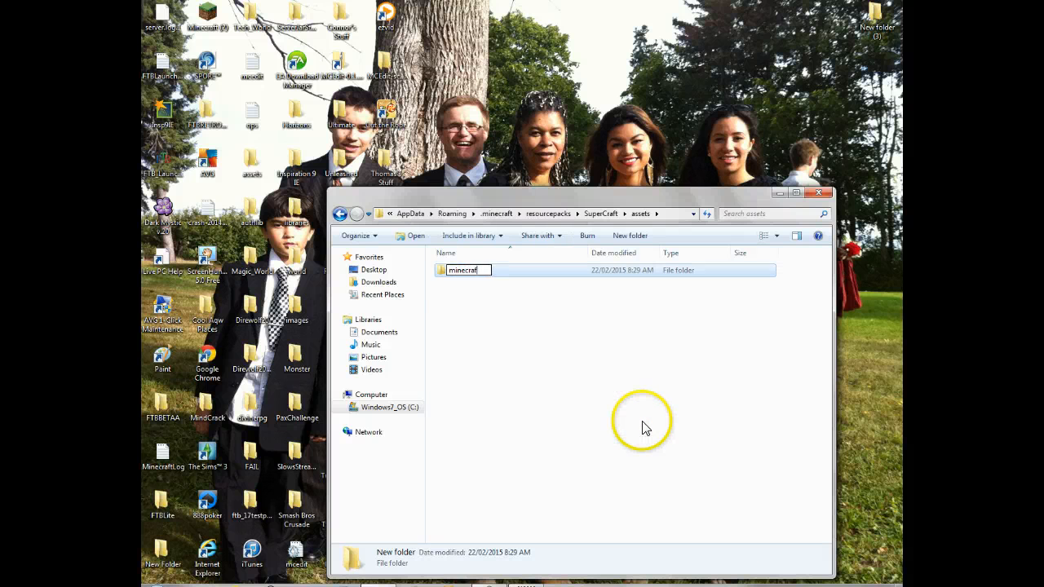
pyautogui.doubleClick(462, 269)
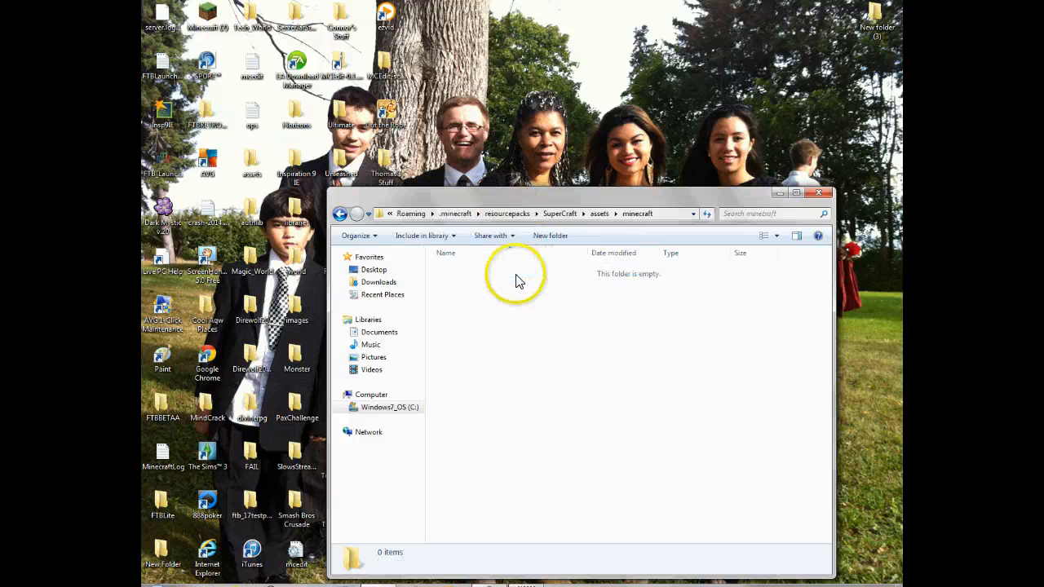
pyautogui.rightClick(517, 278)
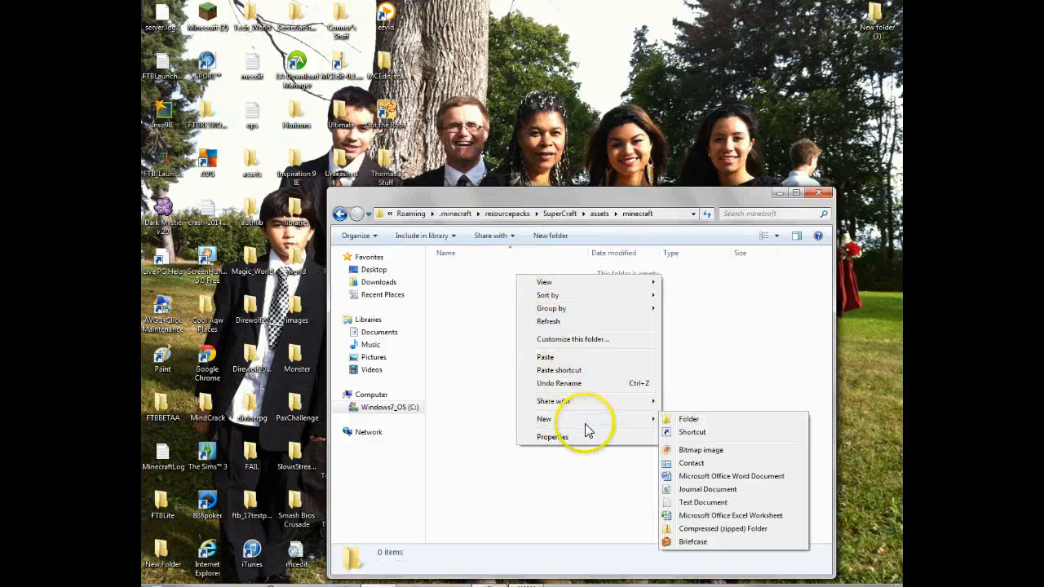
pyautogui.click(689, 418)
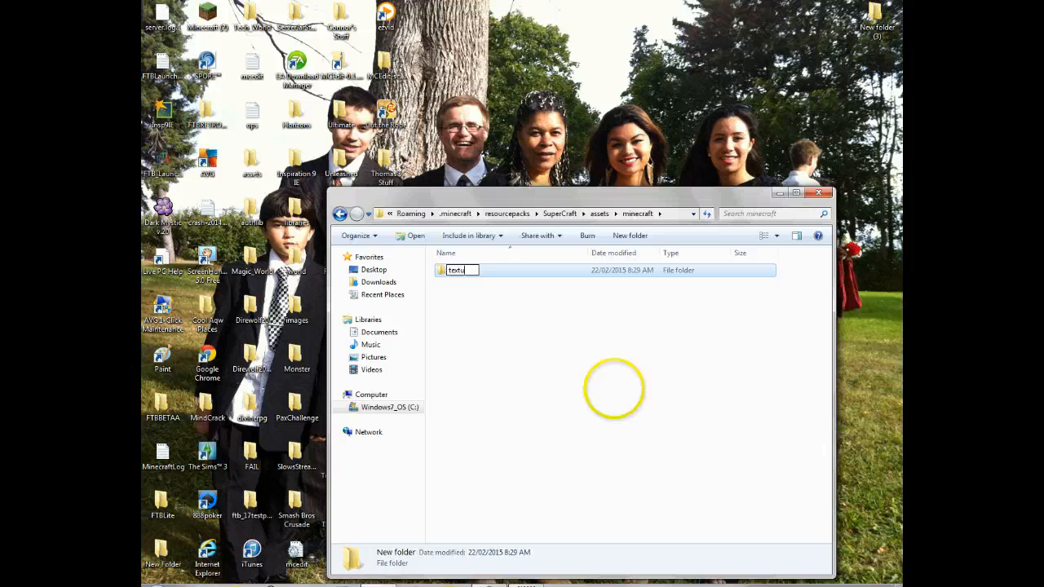
pyautogui.doubleClick(462, 270)
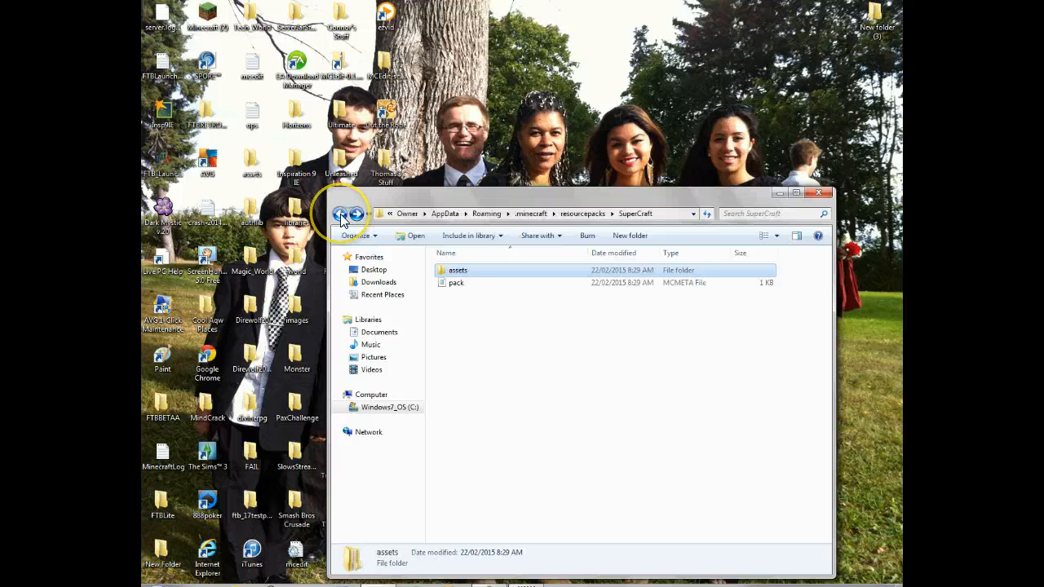
# - Copy the 15 items from the CookieRanga pack's assets\minecraft, then return to resourcepacks
pyautogui.click(340, 213)
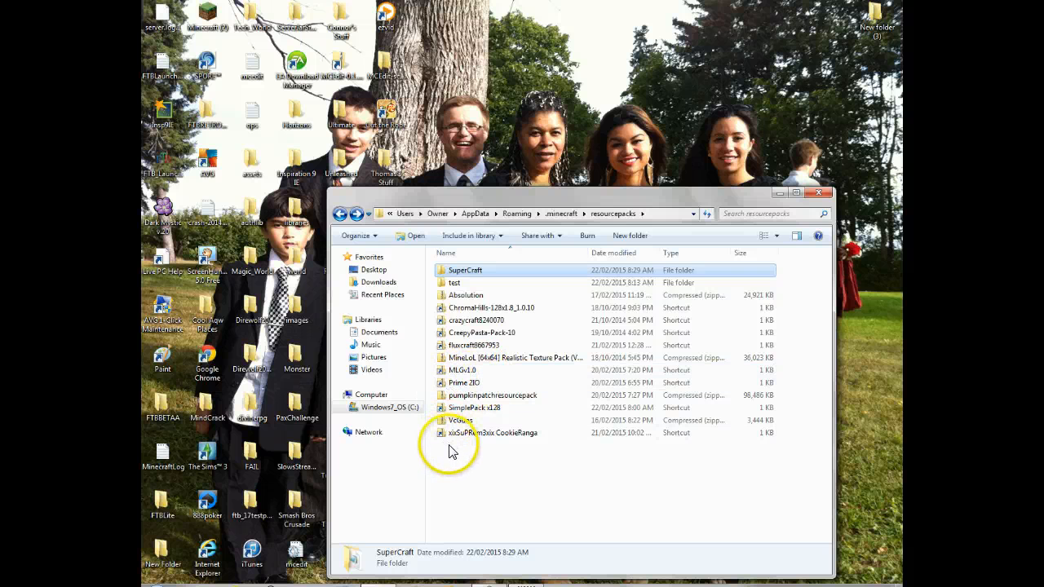
pyautogui.doubleClick(492, 432)
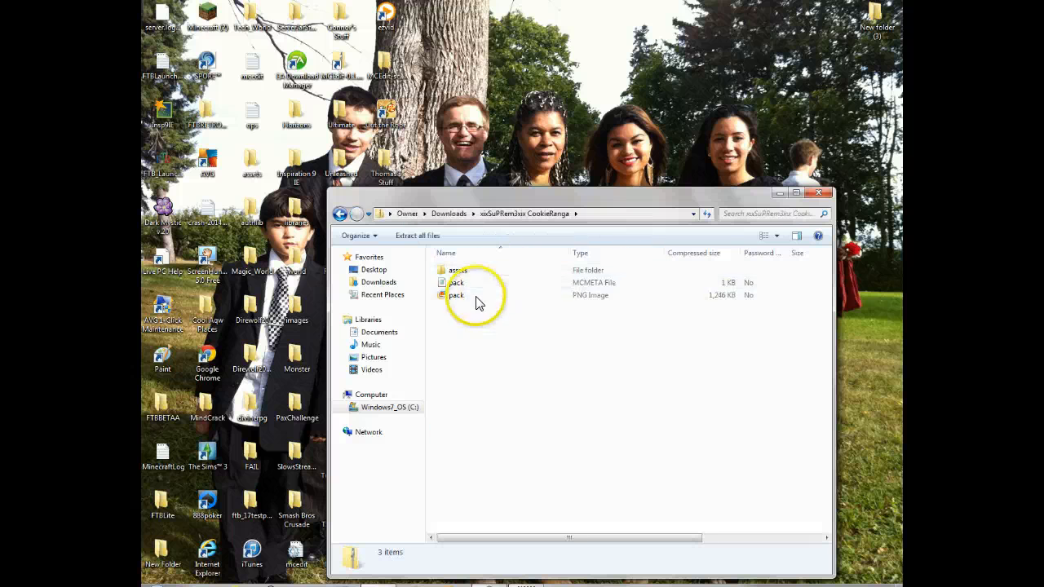
pyautogui.doubleClick(457, 270)
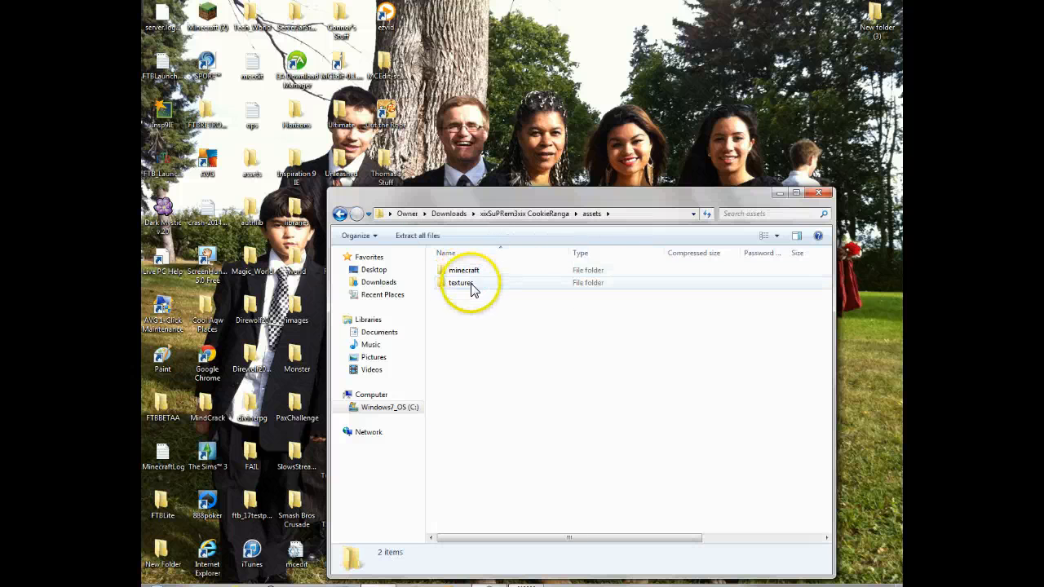
pyautogui.doubleClick(460, 283)
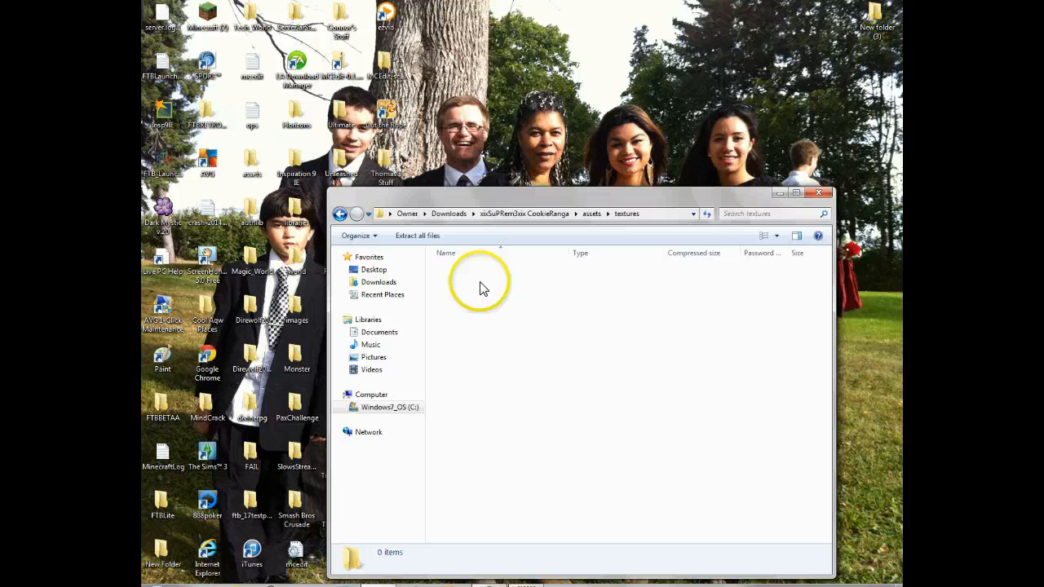
pyautogui.click(339, 213)
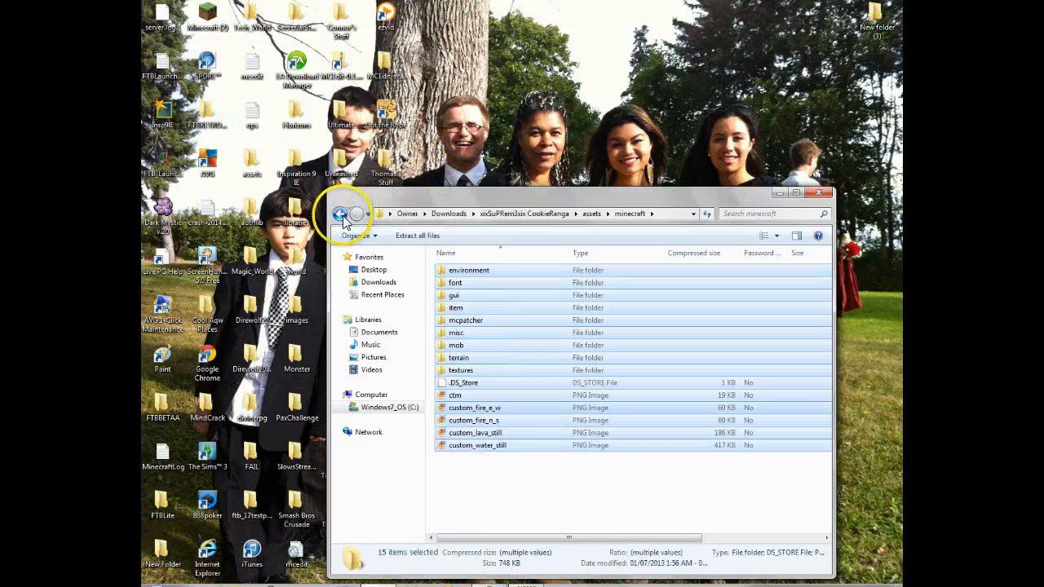
pyautogui.click(340, 213)
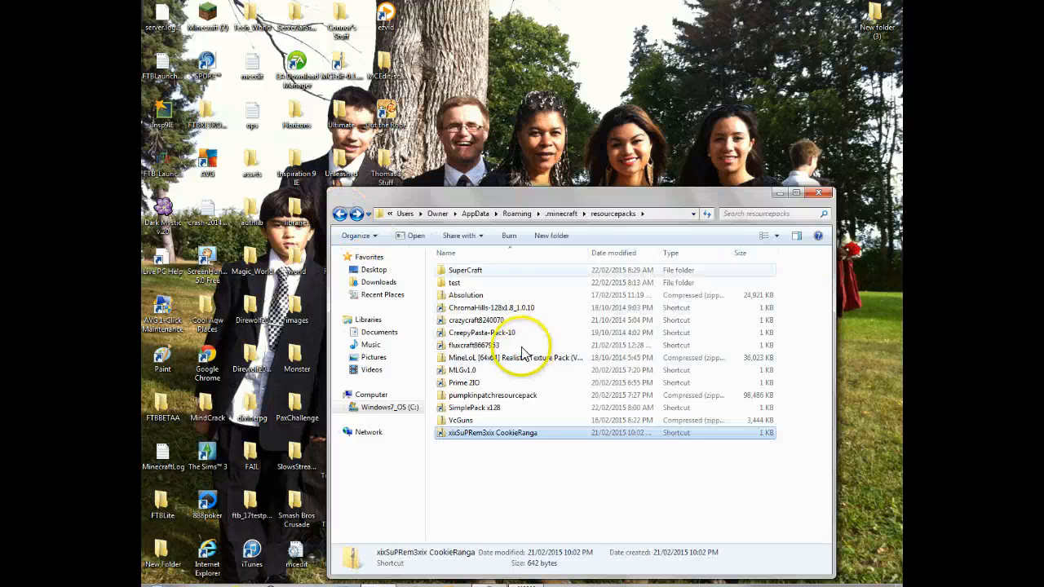
# - Paste the copied items into SuperCraft\assets\minecraft\textures and clear the selection
pyautogui.doubleClick(469, 270)
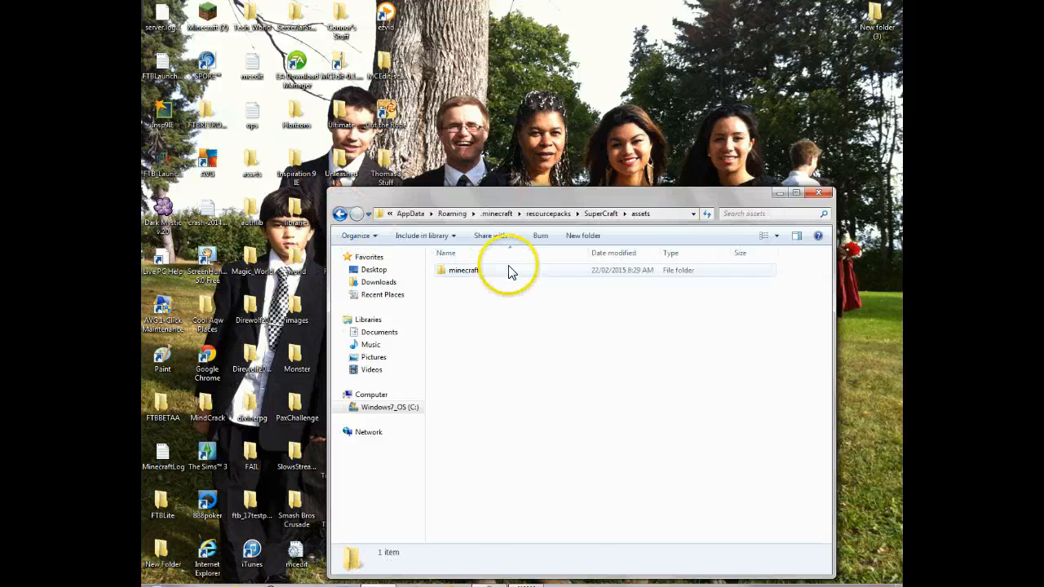
pyautogui.doubleClick(463, 270)
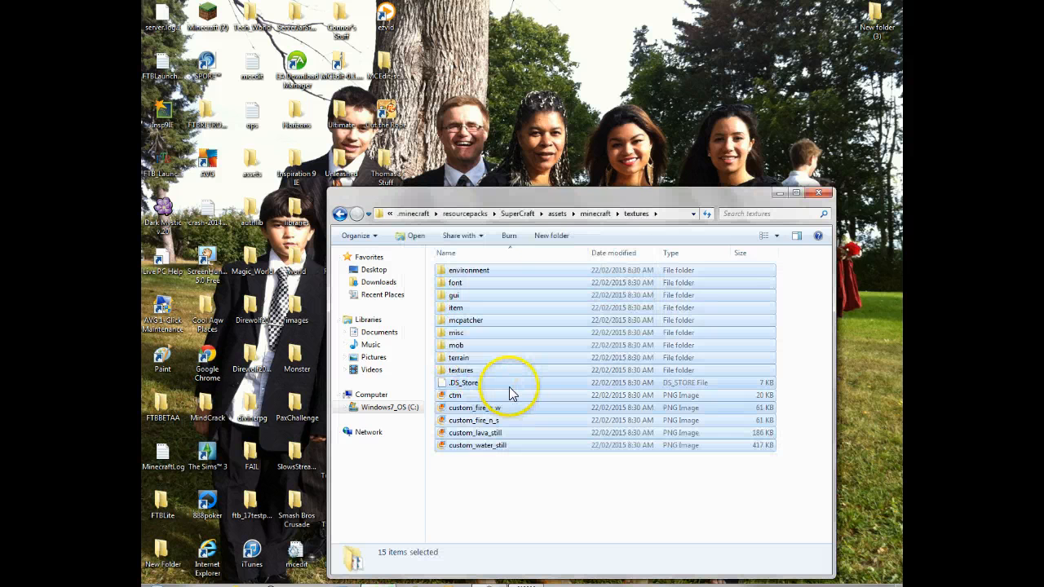
pyautogui.moveTo(501, 383)
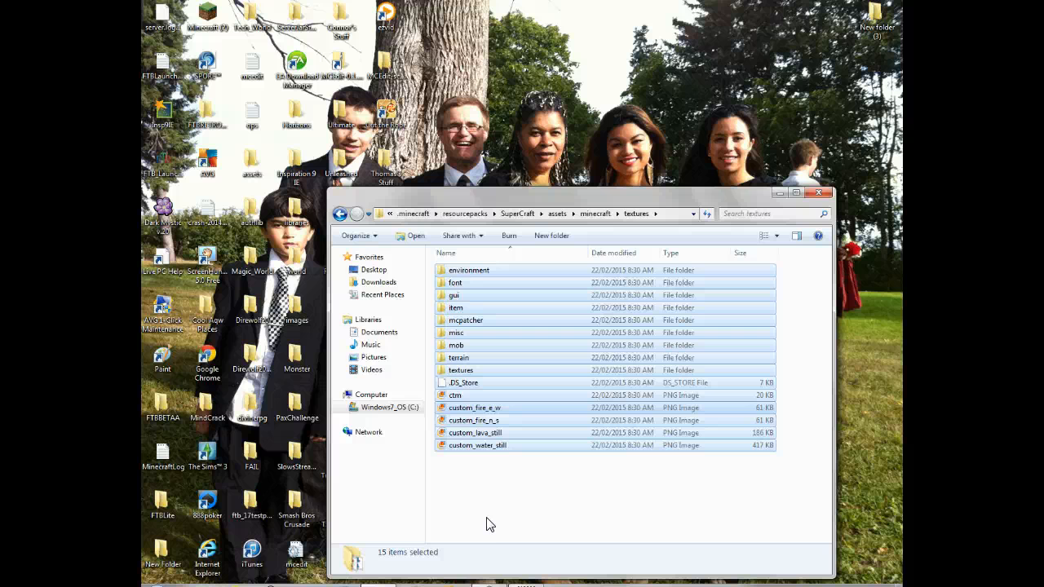
pyautogui.moveTo(481, 523)
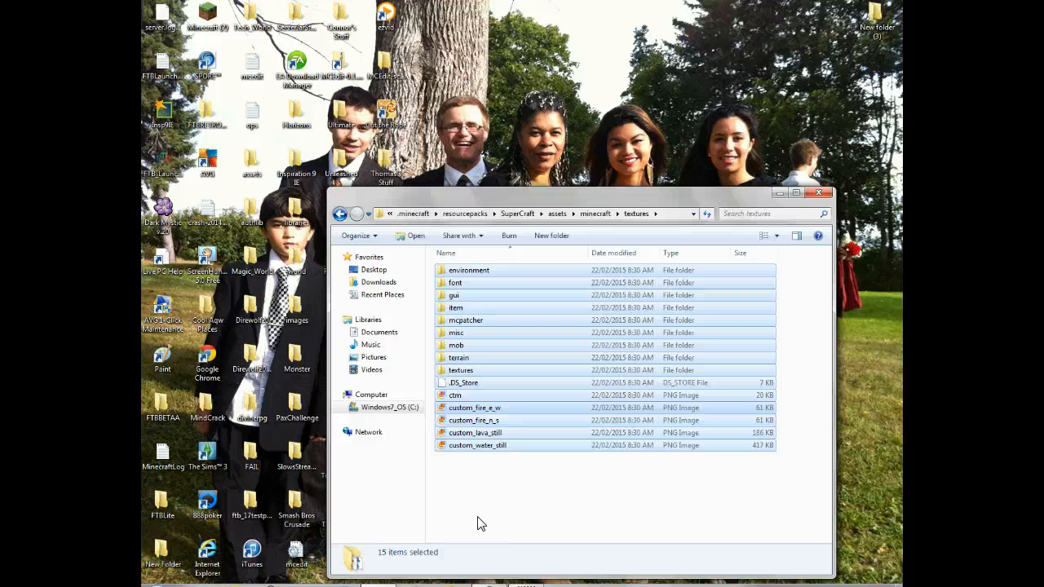
pyautogui.click(462, 501)
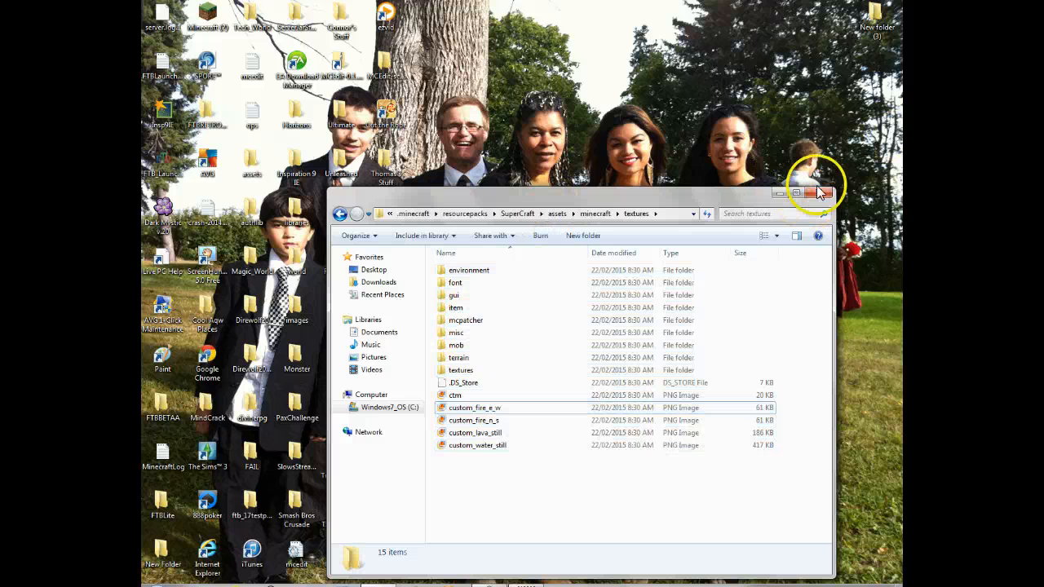
# - Move SuperCraft into Selected Resource Packs and confirm the selection
pyautogui.click(820, 192)
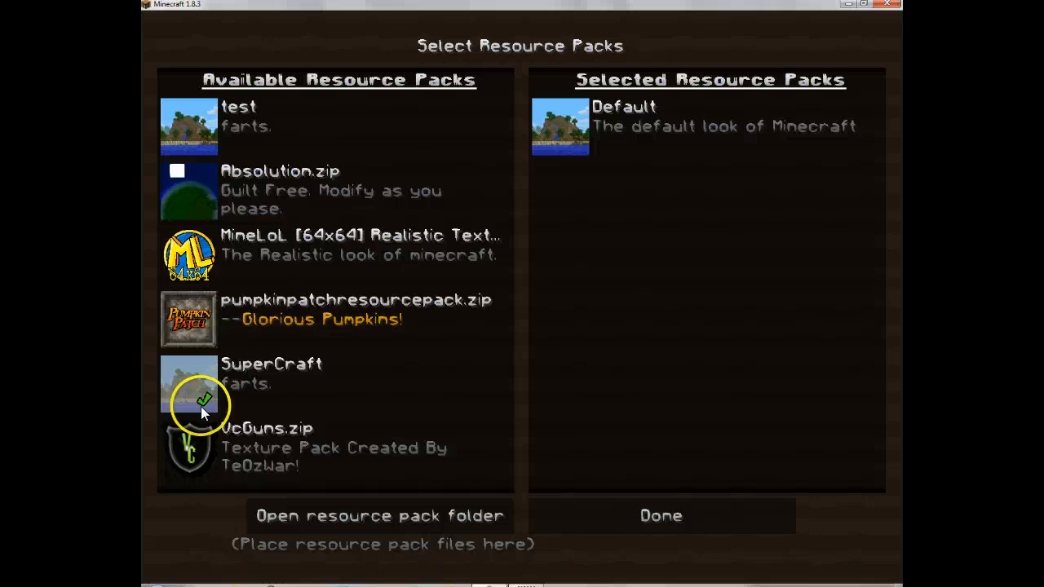
pyautogui.click(269, 374)
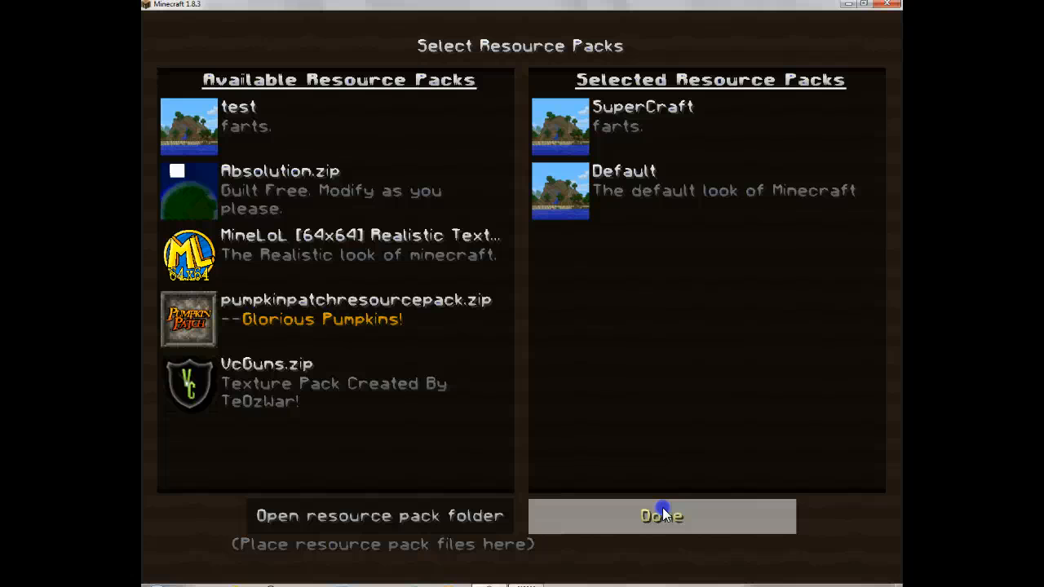
pyautogui.click(660, 515)
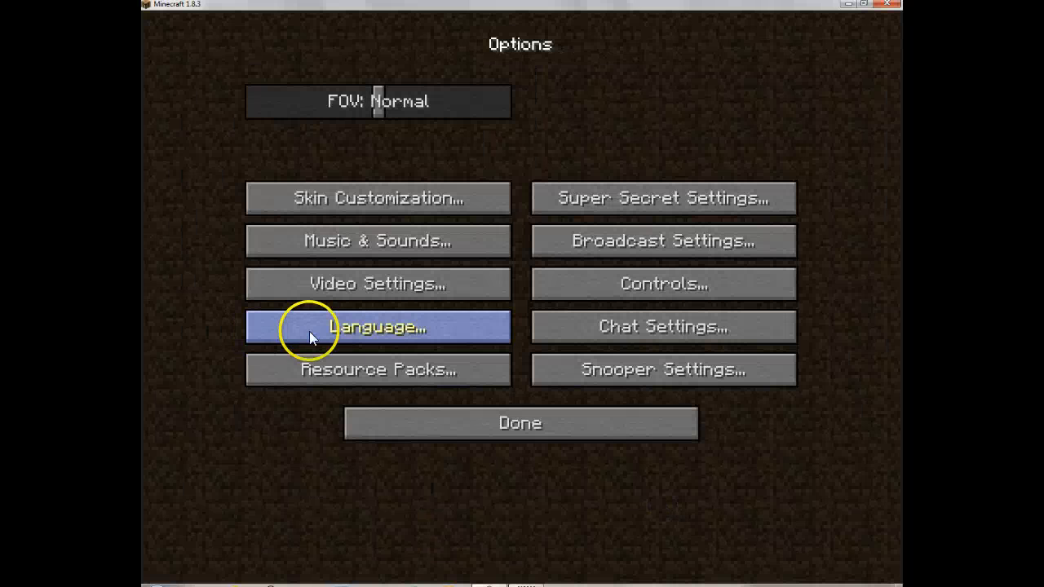
pyautogui.moveTo(434, 399)
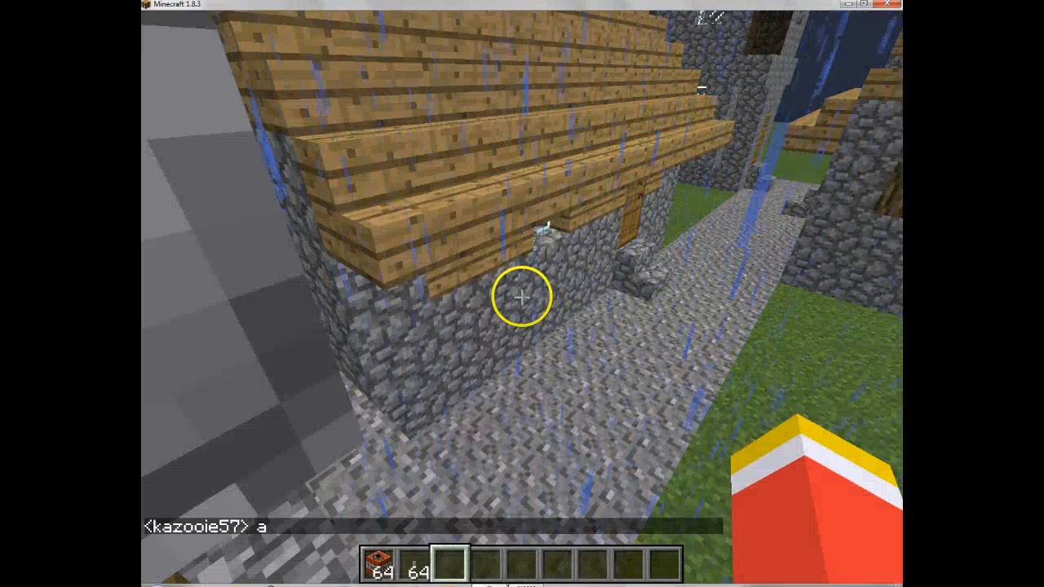
# - Save and quit the rainy village world, then close the Libraries window
pyautogui.press('Escape')
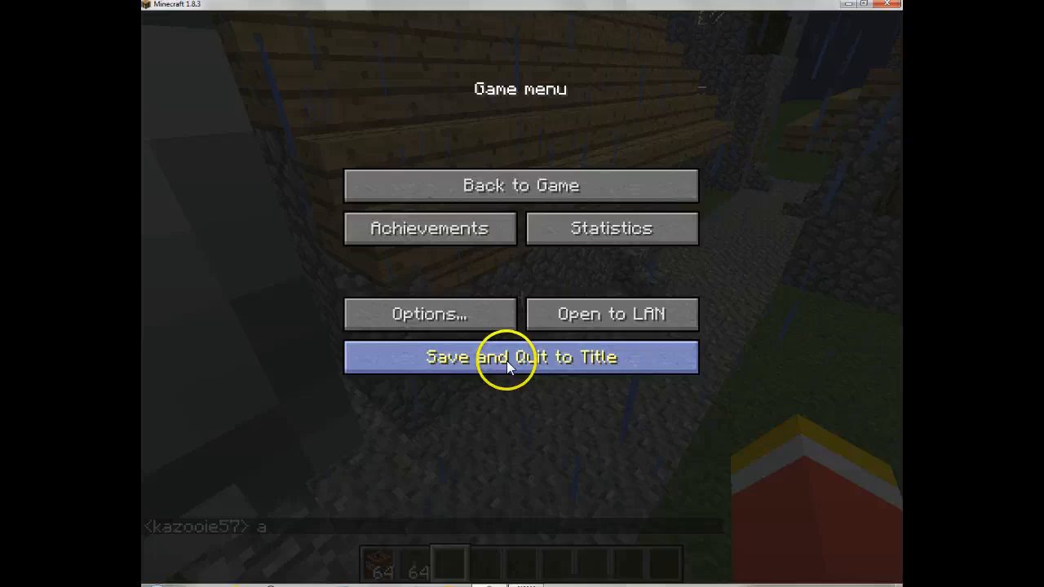
pyautogui.click(520, 356)
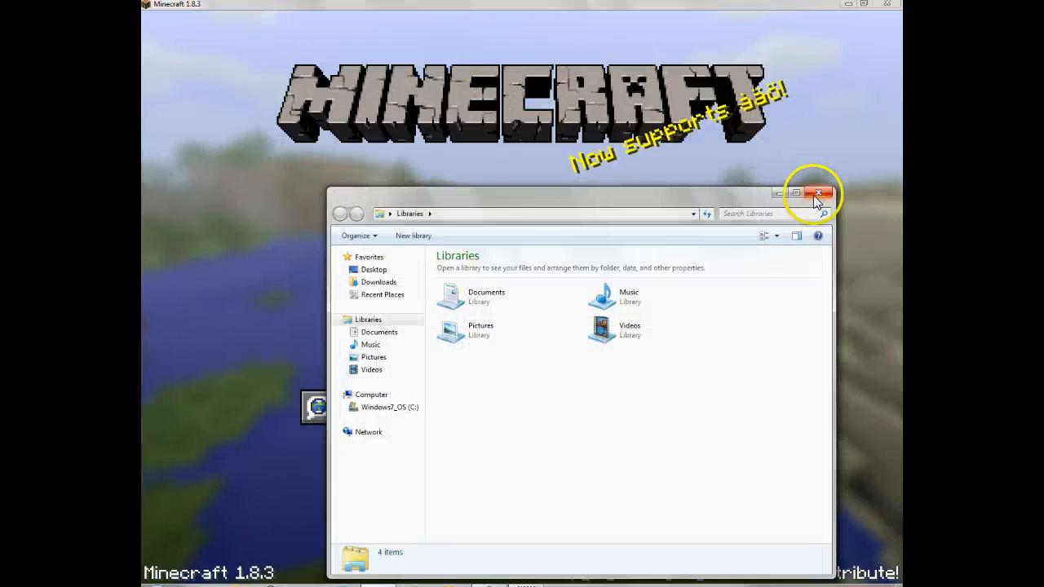
pyautogui.click(817, 193)
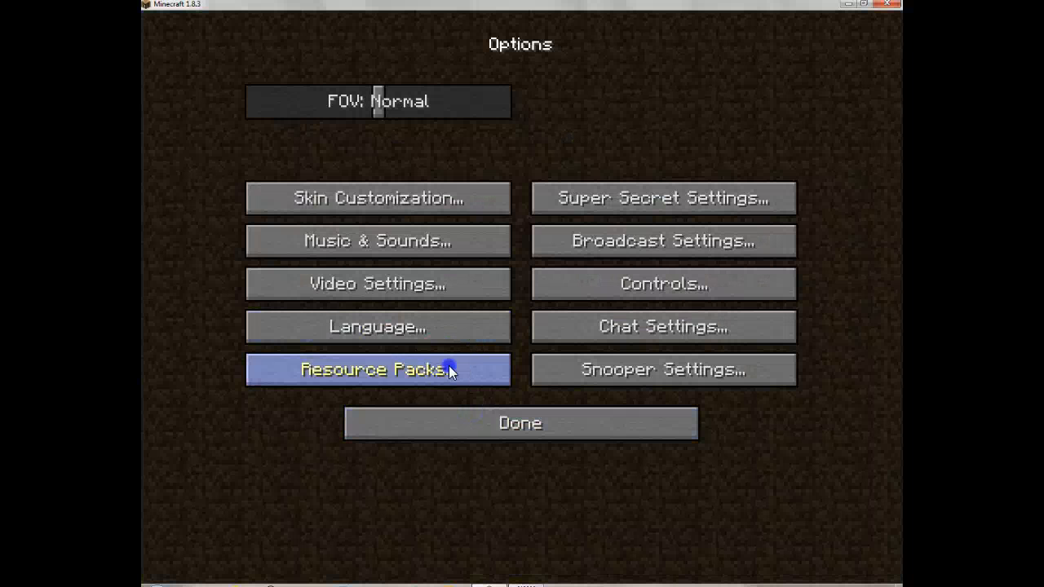
# - Open the .minecraft data folder from Minecraft's resource pack settings
pyautogui.click(377, 369)
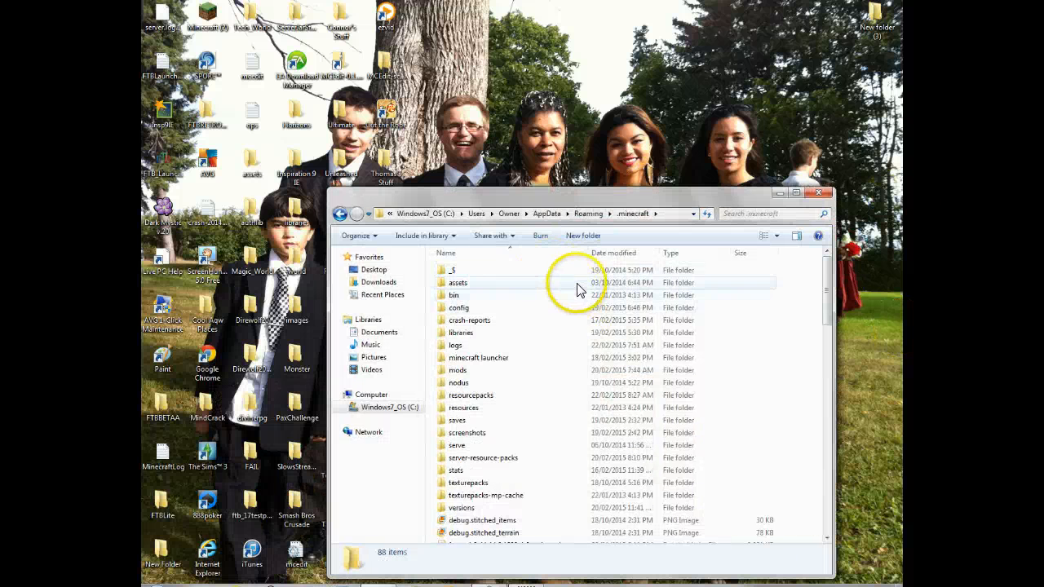
# - Delete all 15 items in SuperCraft's textures folder, then go back to resourcepacks
pyautogui.doubleClick(470, 394)
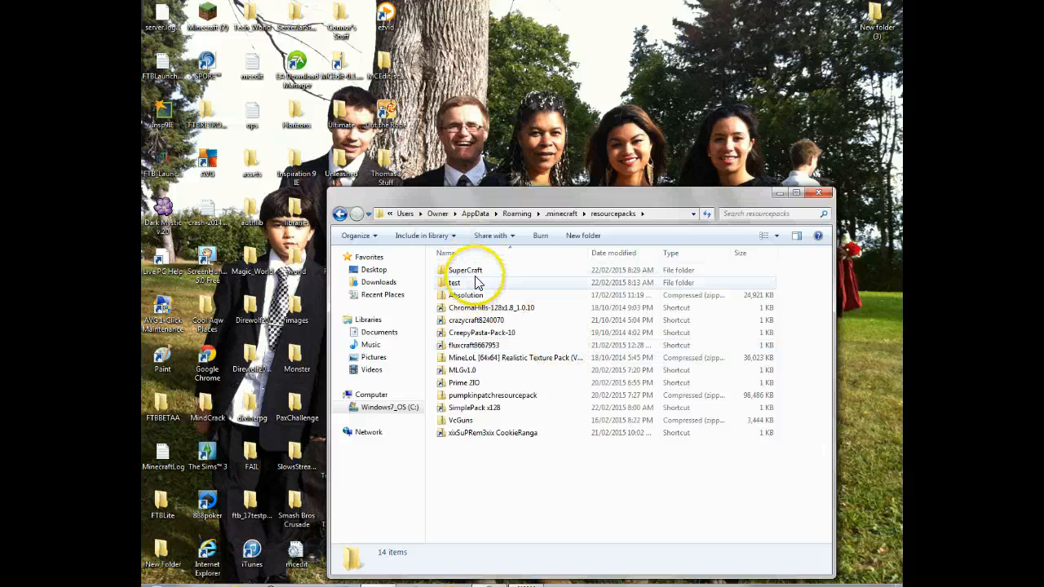
pyautogui.doubleClick(466, 270)
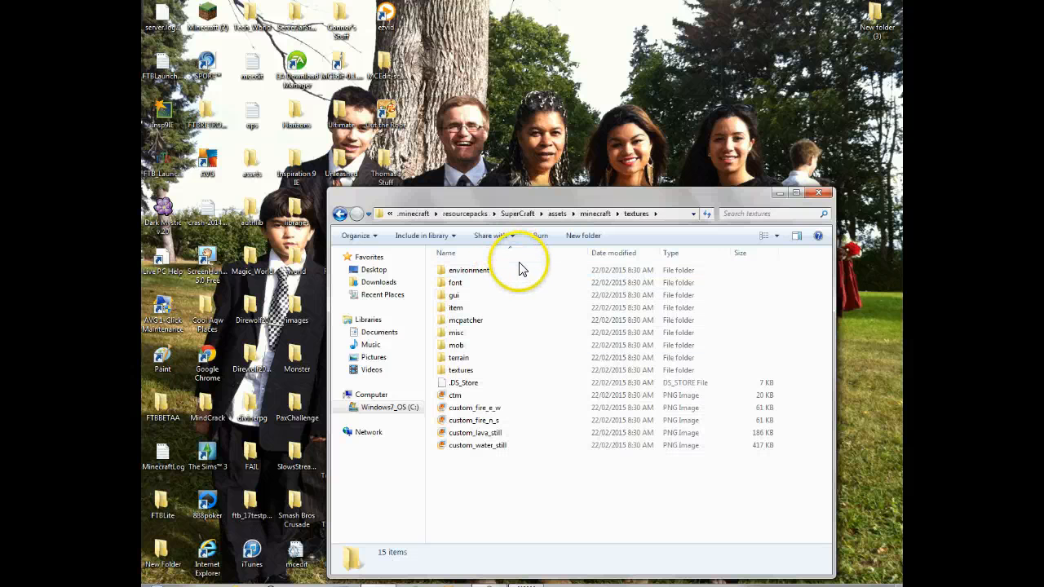
pyautogui.rightClick(547, 444)
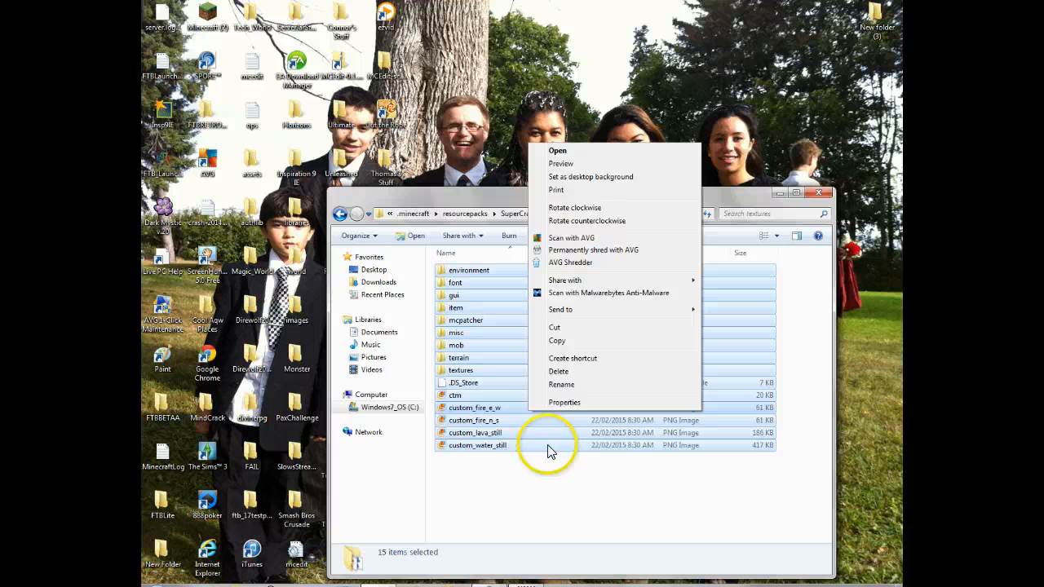
pyautogui.click(557, 371)
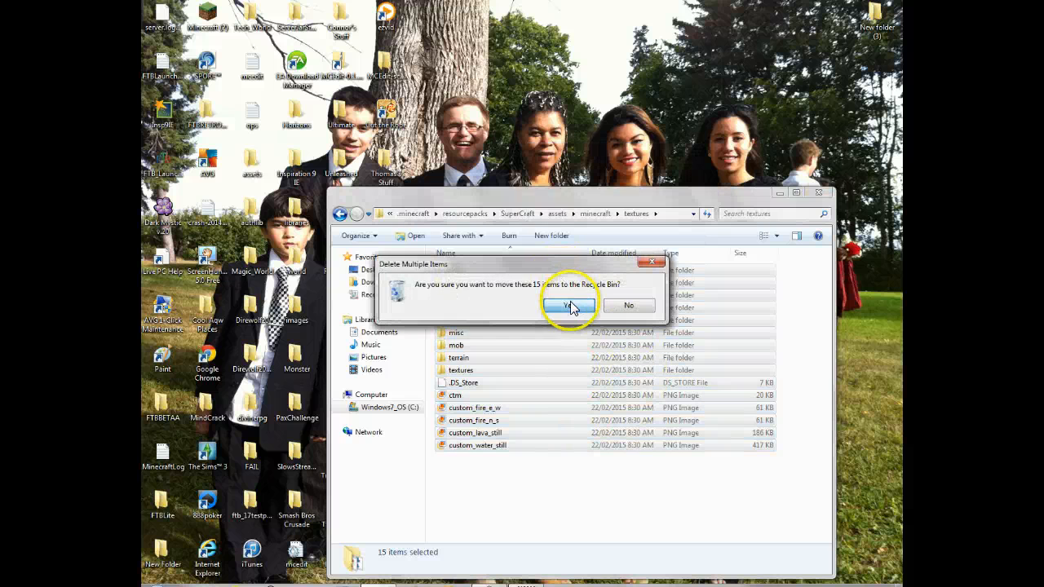
pyautogui.click(571, 305)
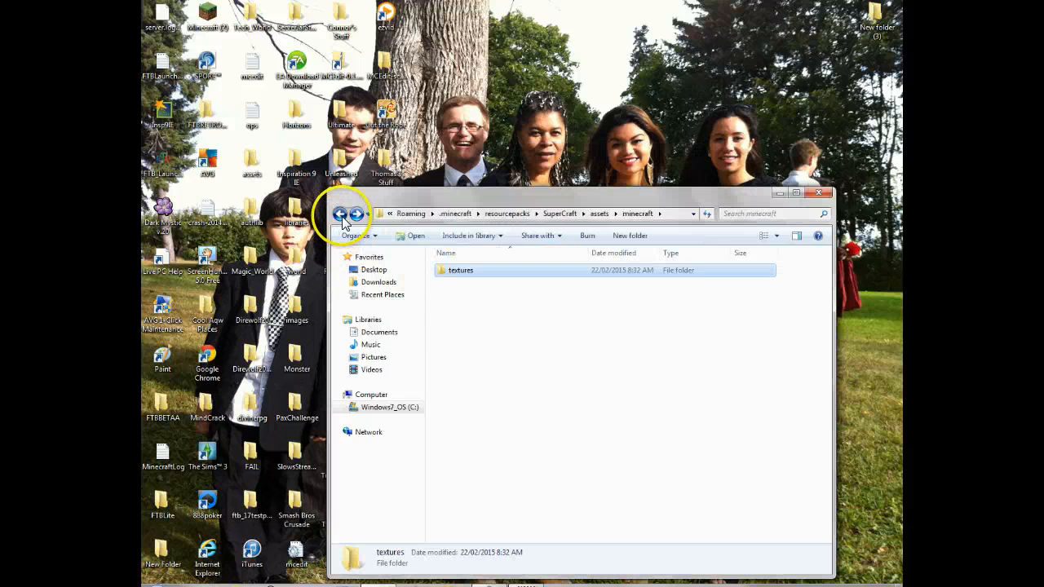
pyautogui.click(335, 213)
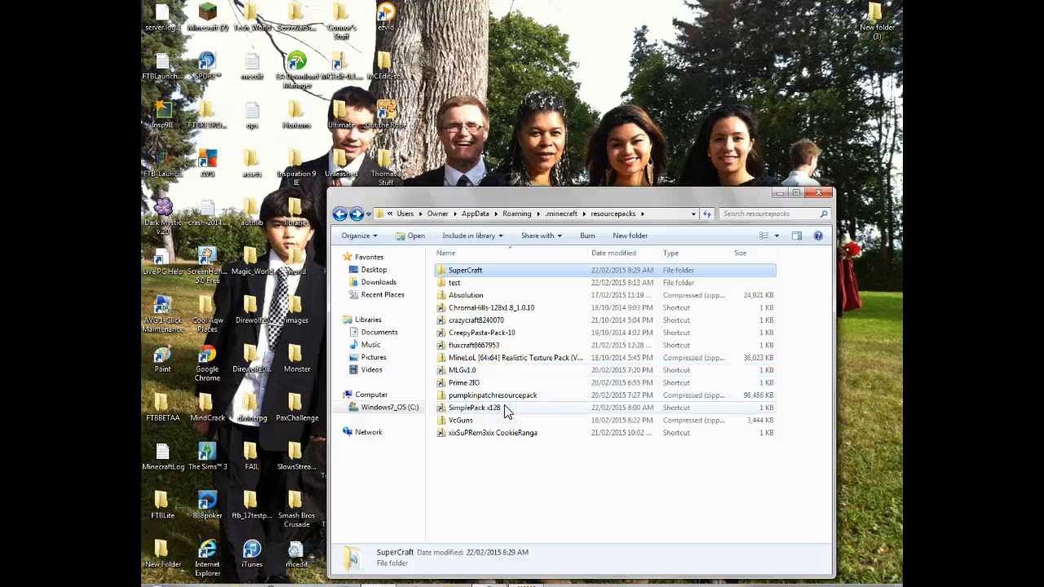
# - Copy the 13 items from SimplePack x128's assets\minecraft\textures folder
pyautogui.doubleClick(477, 406)
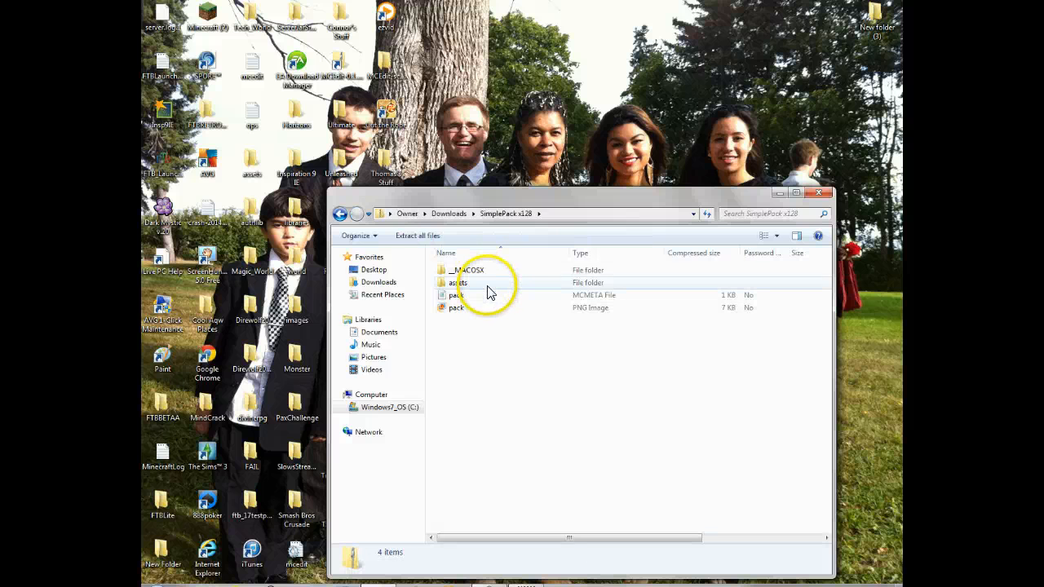
pyautogui.doubleClick(457, 282)
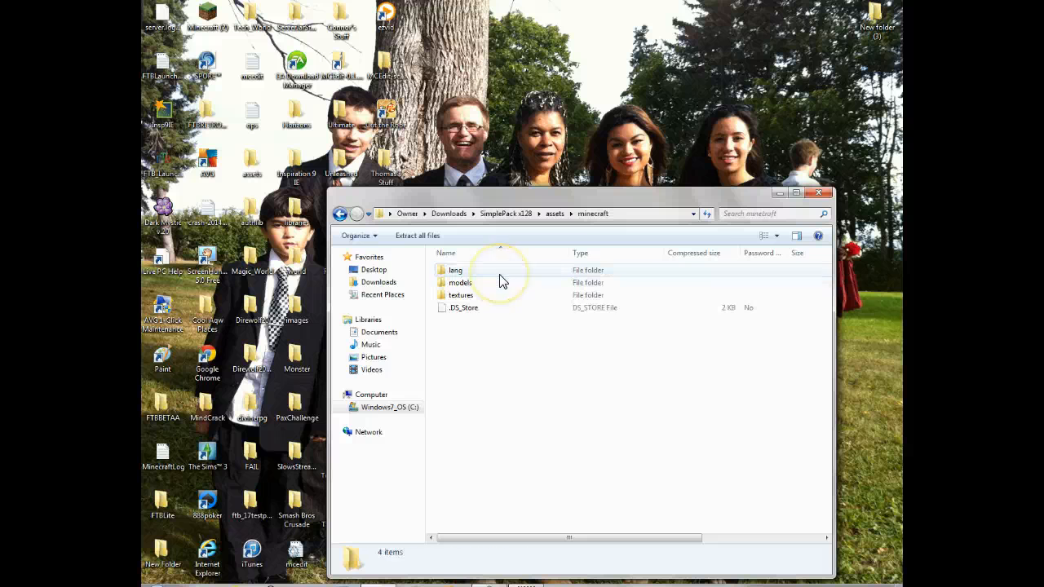
pyautogui.click(462, 296)
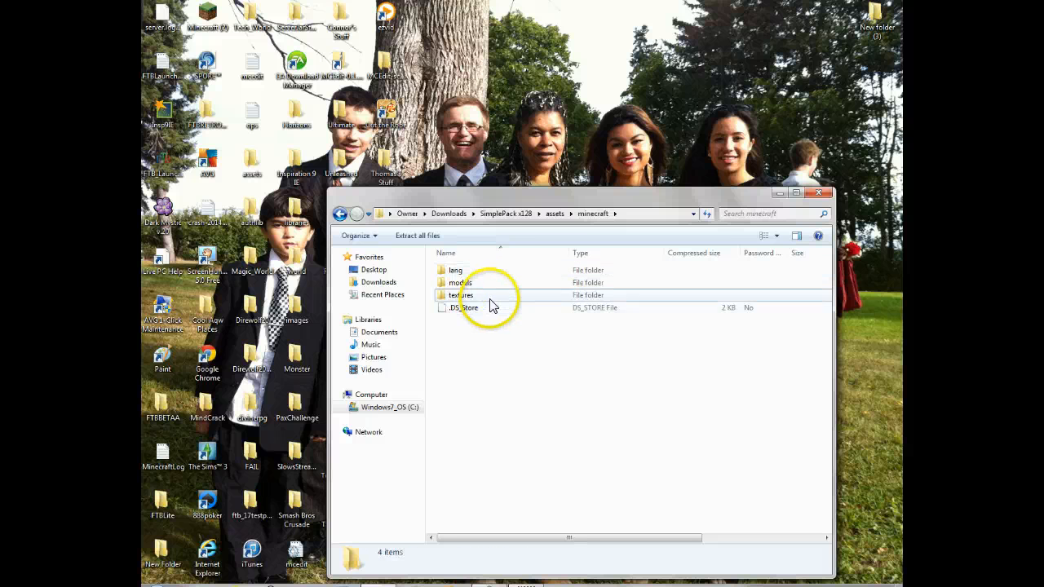
pyautogui.doubleClick(465, 295)
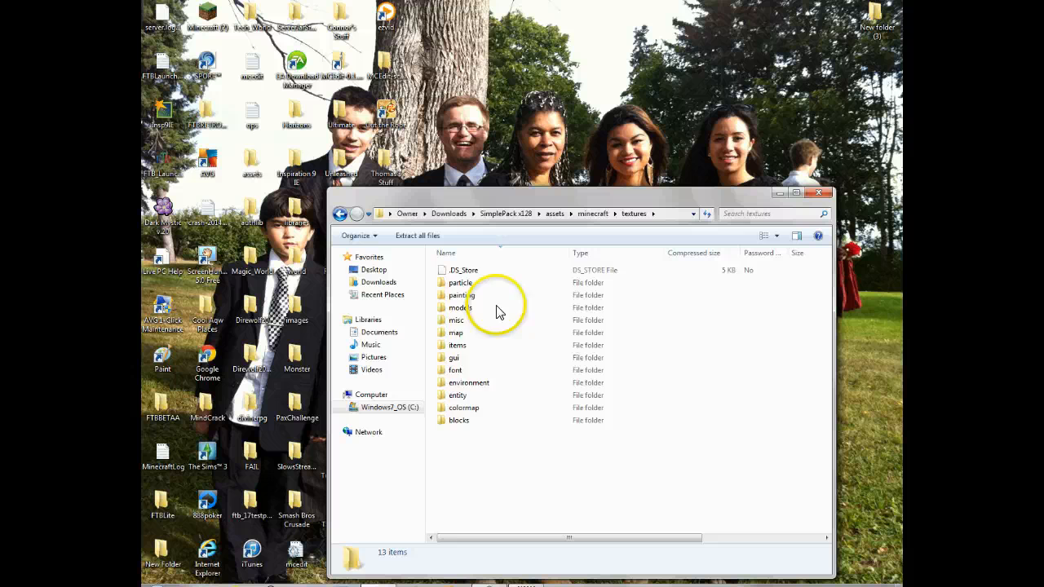
pyautogui.rightClick(561, 428)
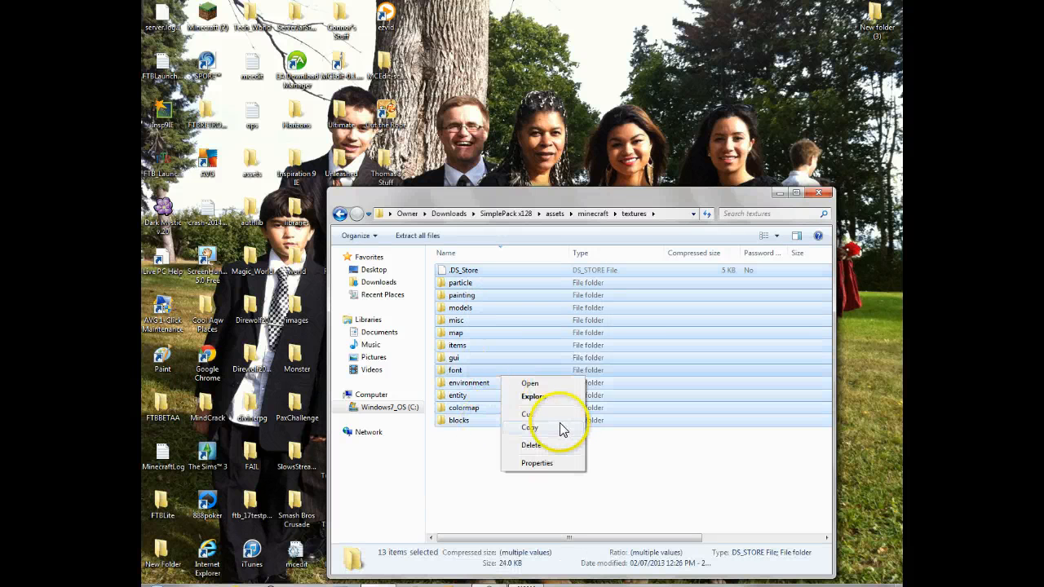
pyautogui.click(341, 213)
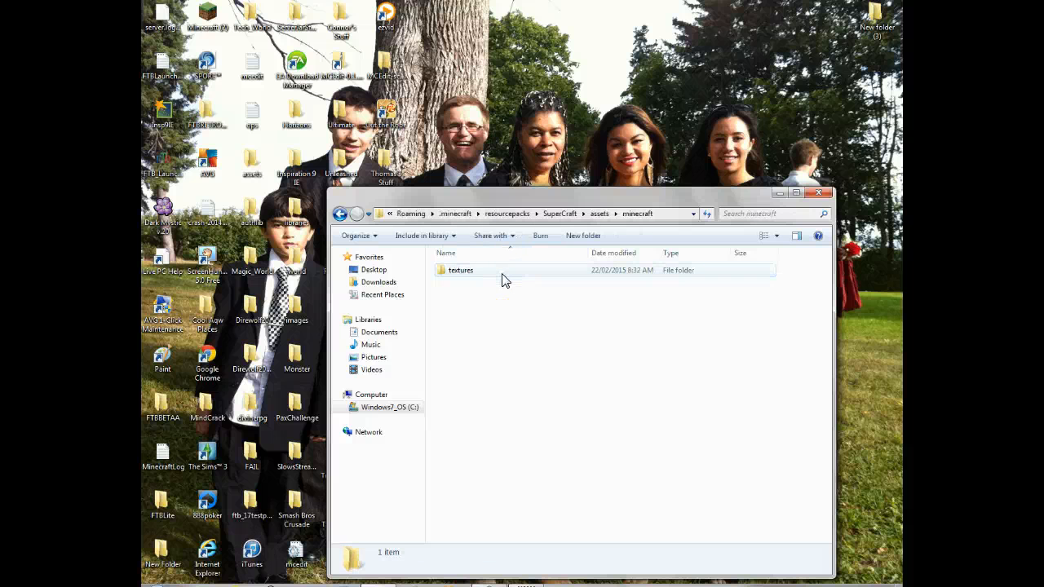
# - Paste SimplePack's textures into SuperCraft's textures folder and open AppData\Roaming
pyautogui.doubleClick(460, 270)
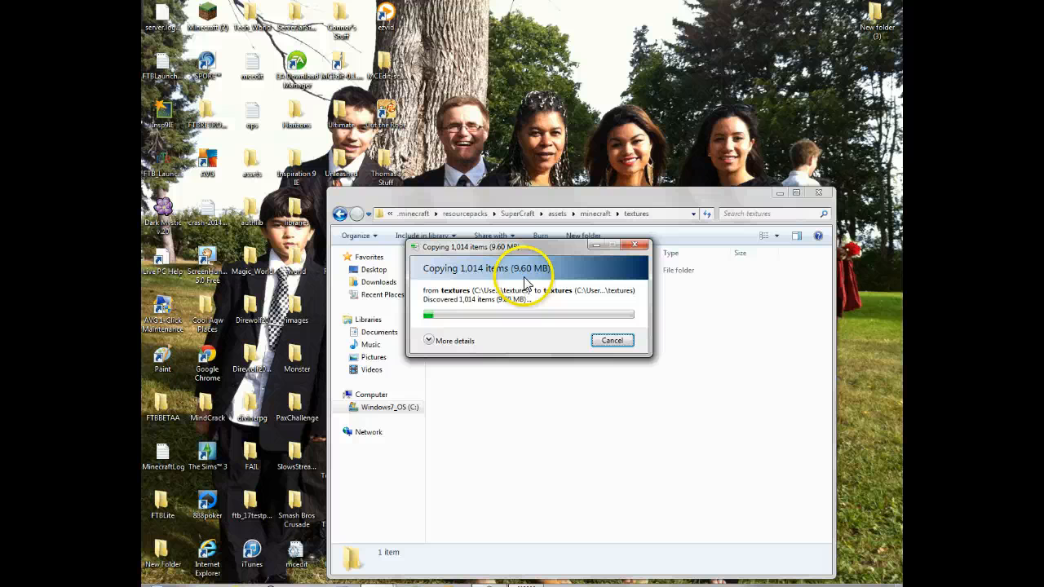
pyautogui.moveTo(406, 159)
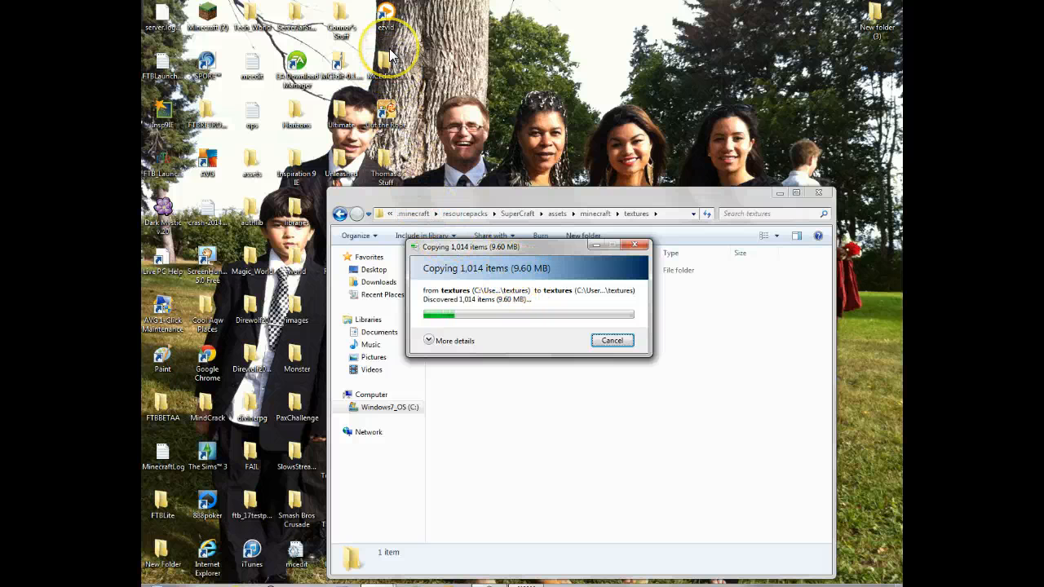
pyautogui.moveTo(529, 245)
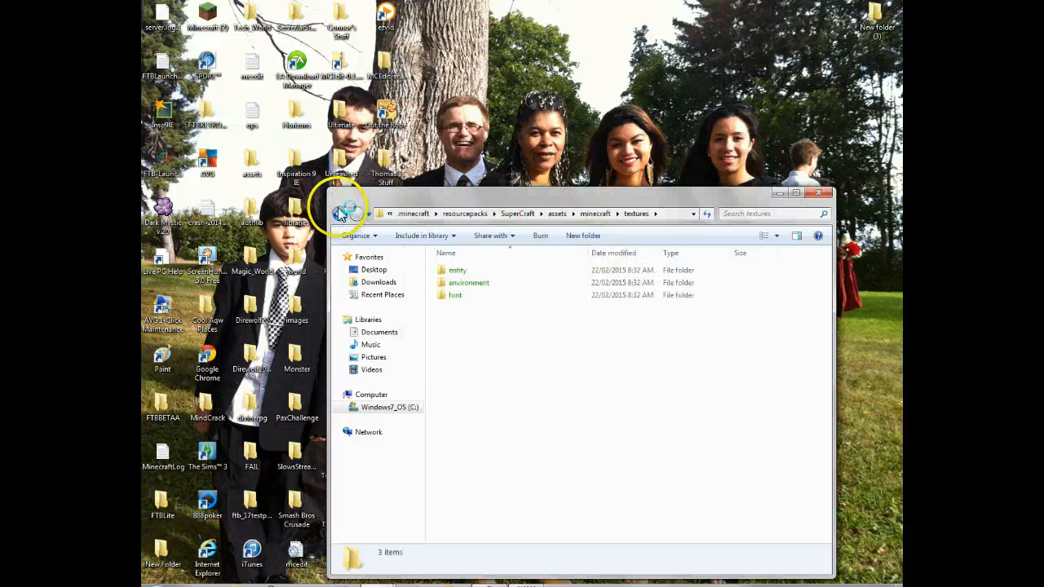
pyautogui.click(456, 270)
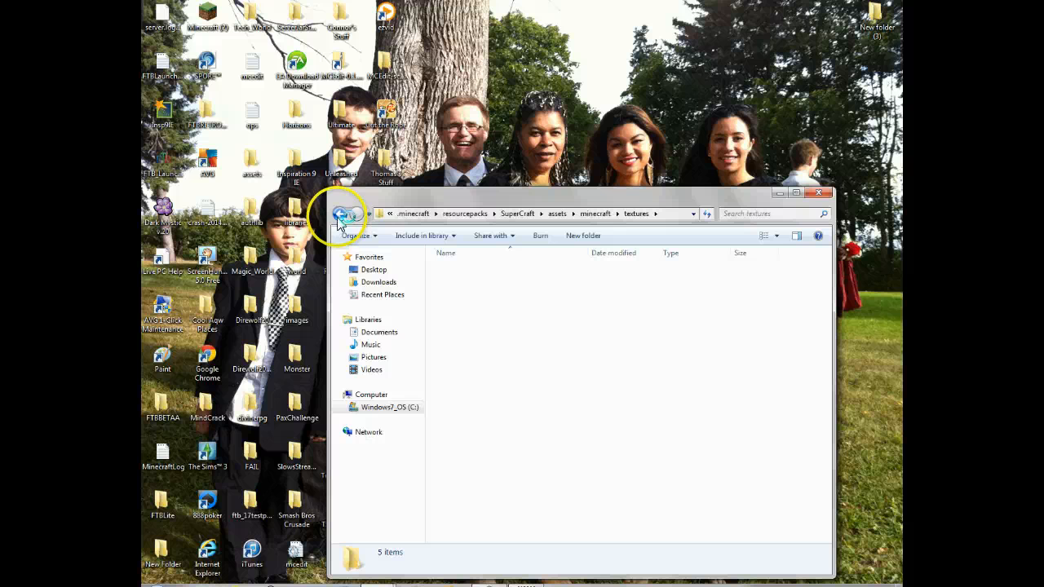
pyautogui.click(338, 213)
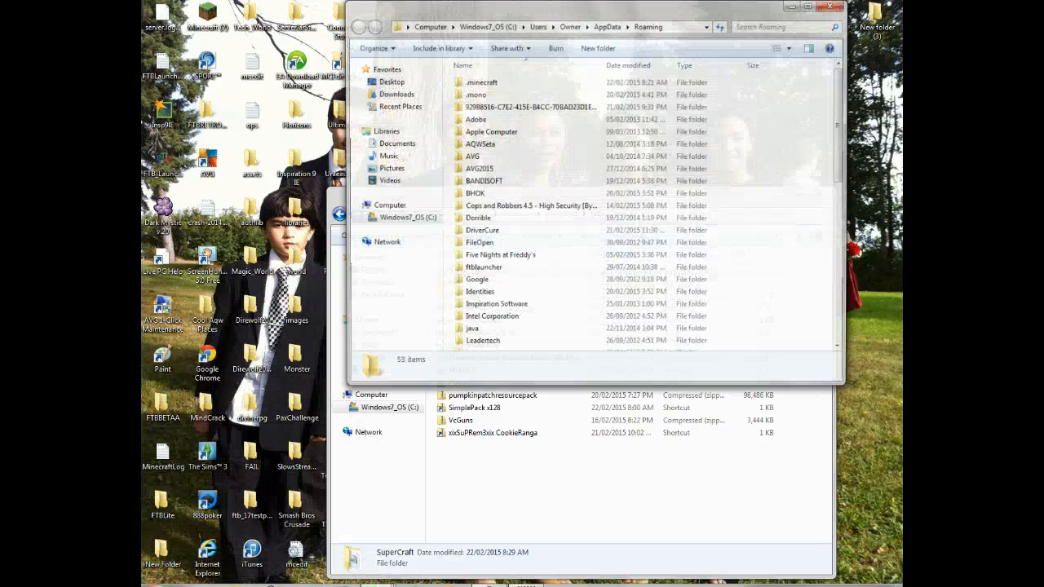
# - Copy the 1.8.3 folder from .minecraft\versions
pyautogui.doubleClick(481, 81)
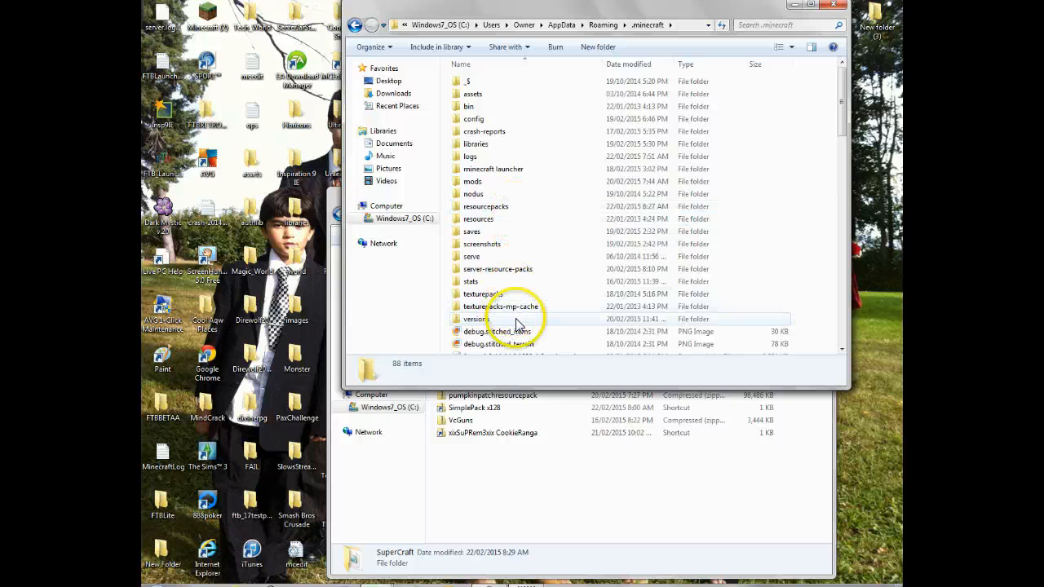
pyautogui.doubleClick(472, 319)
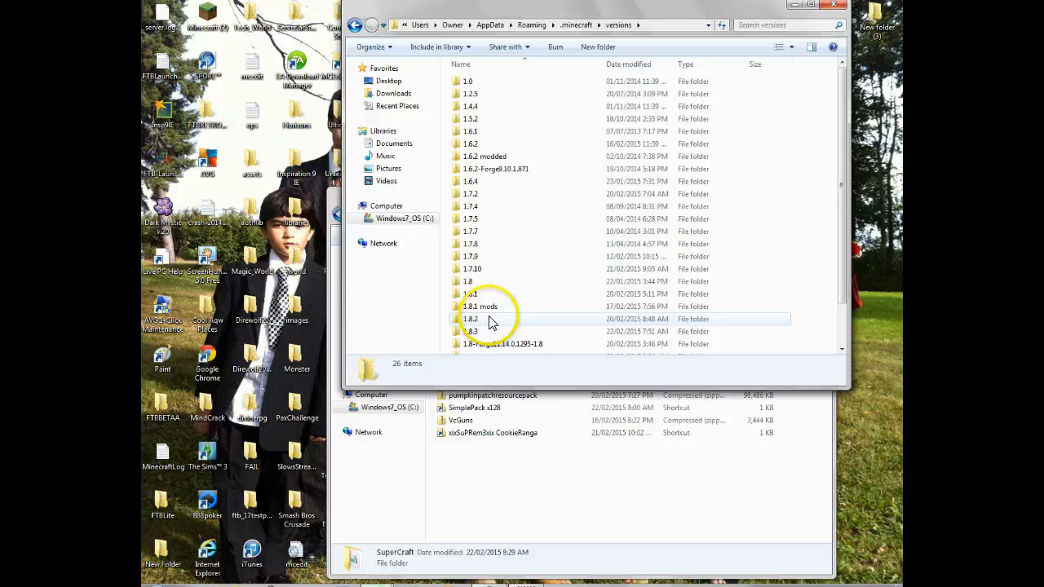
pyautogui.rightClick(490, 343)
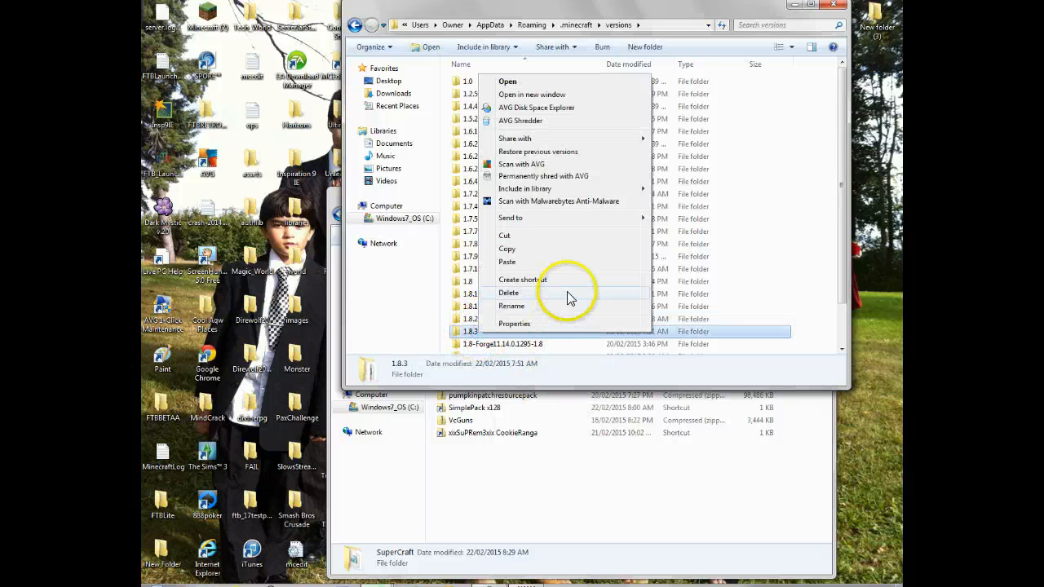
pyautogui.click(546, 245)
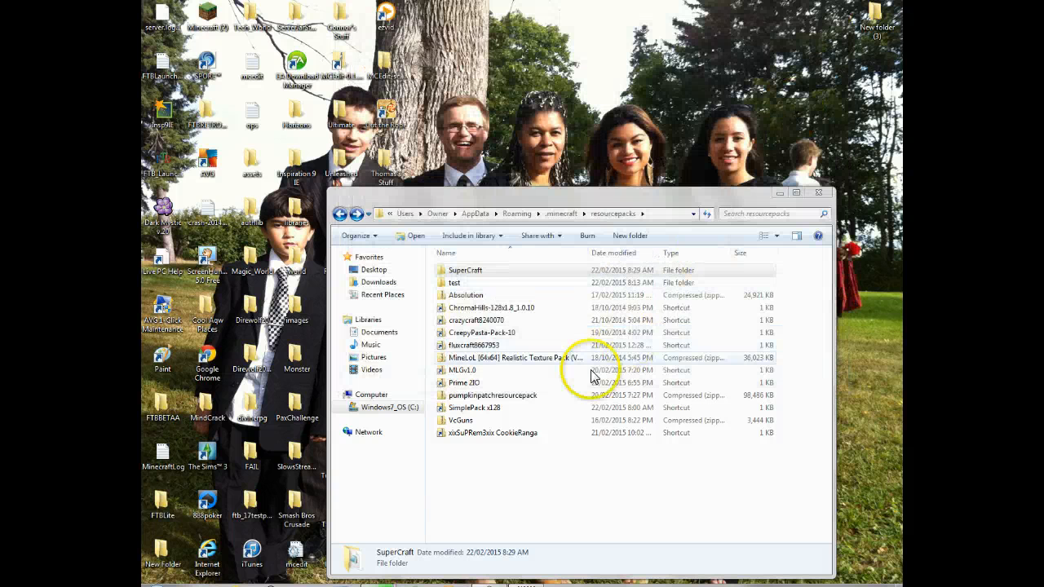
# - Put the 1.8.3 folder into SuperCraft's textures folder and close the window
pyautogui.doubleClick(465, 270)
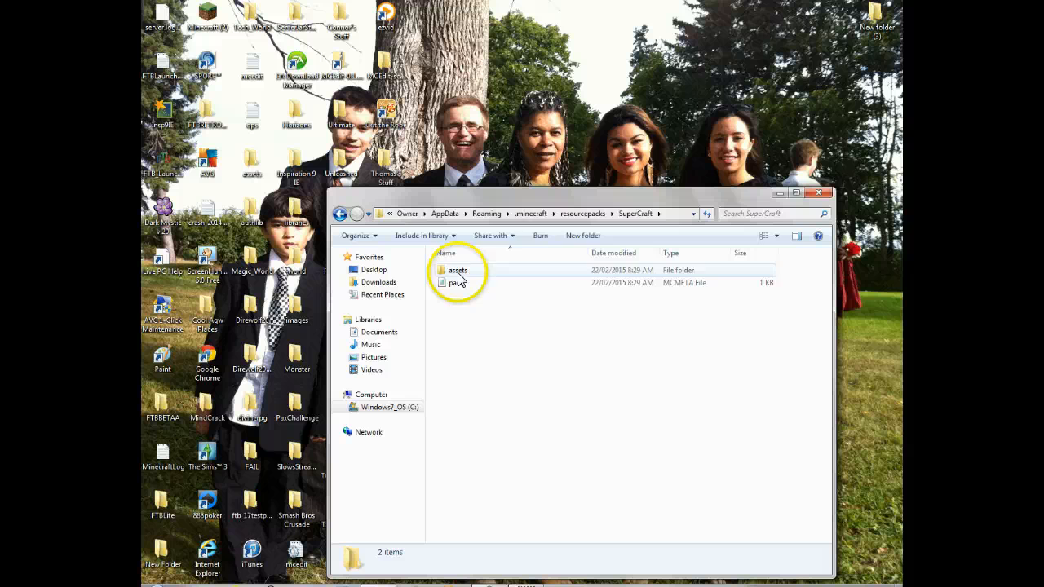
pyautogui.doubleClick(457, 270)
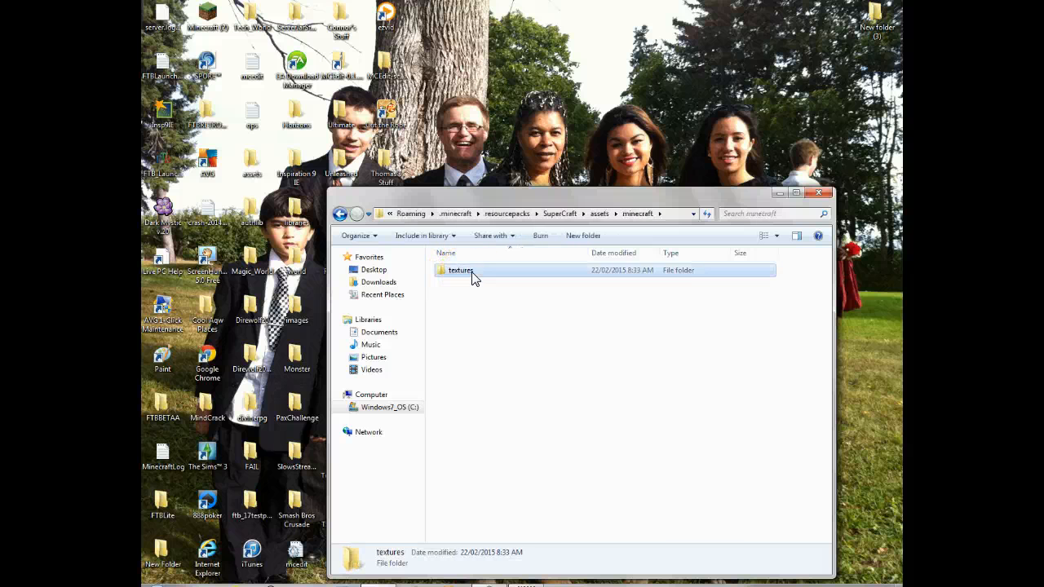
pyautogui.doubleClick(460, 270)
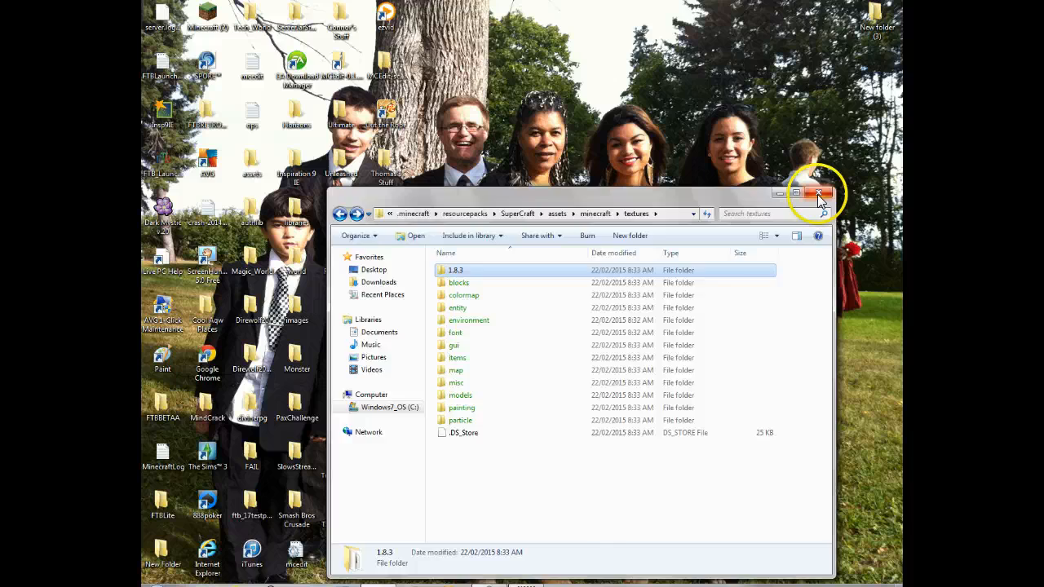
pyautogui.click(818, 197)
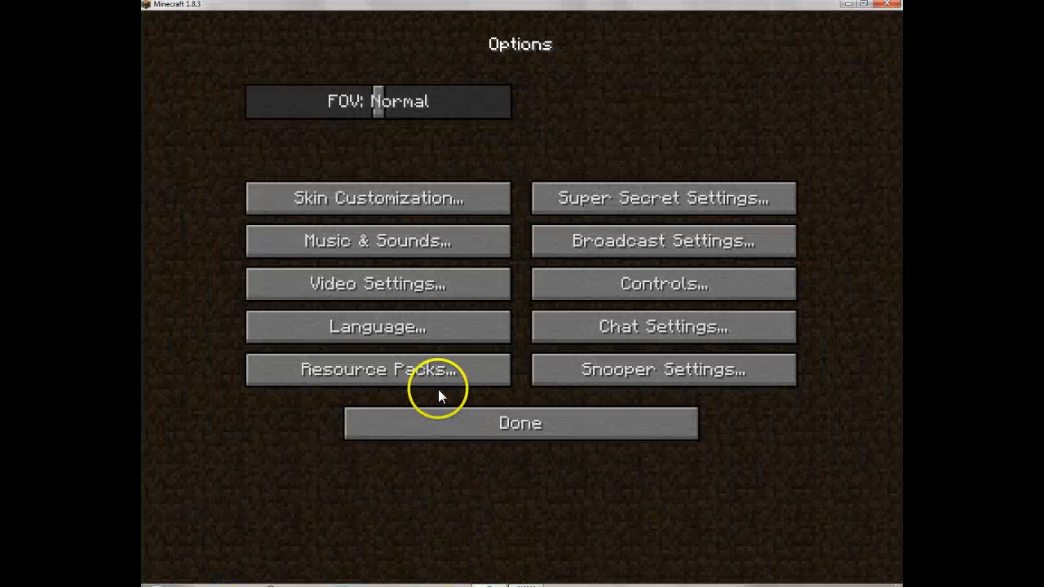
# - Keep SuperCraft under Selected Resource Packs and return to the title screen
pyautogui.click(377, 370)
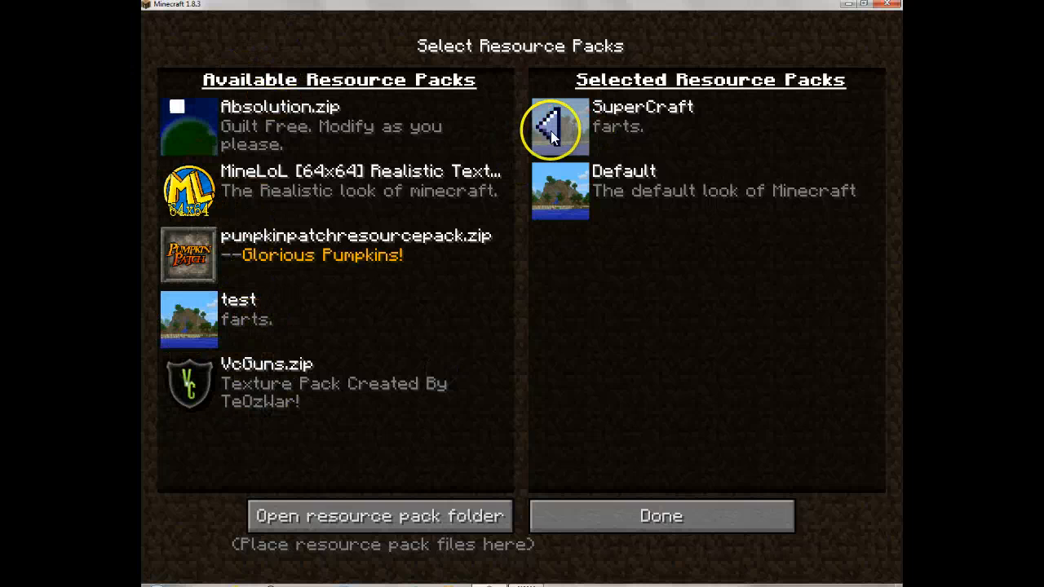
pyautogui.click(554, 127)
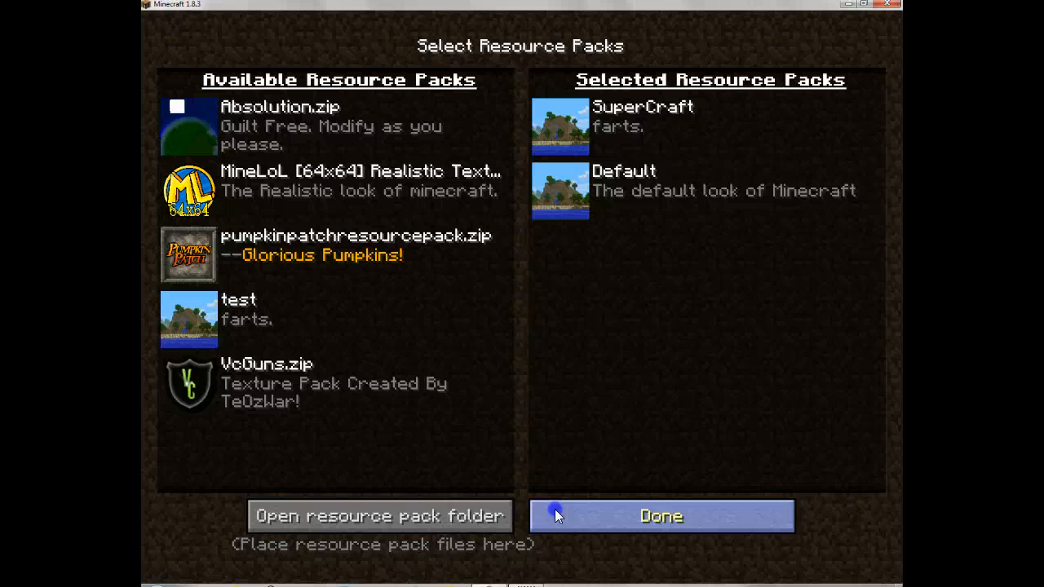
pyautogui.click(660, 516)
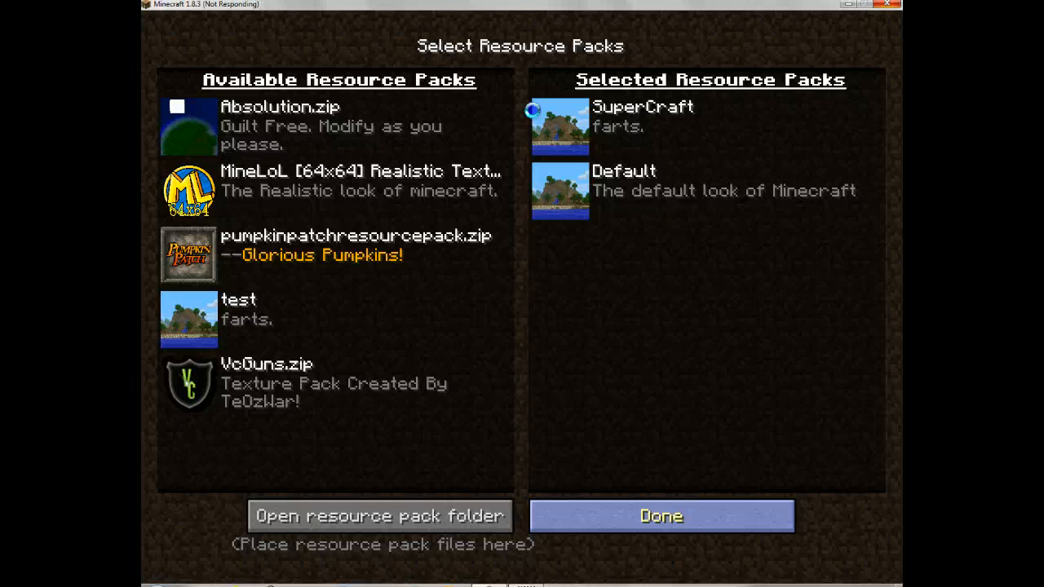
pyautogui.moveTo(650, 257)
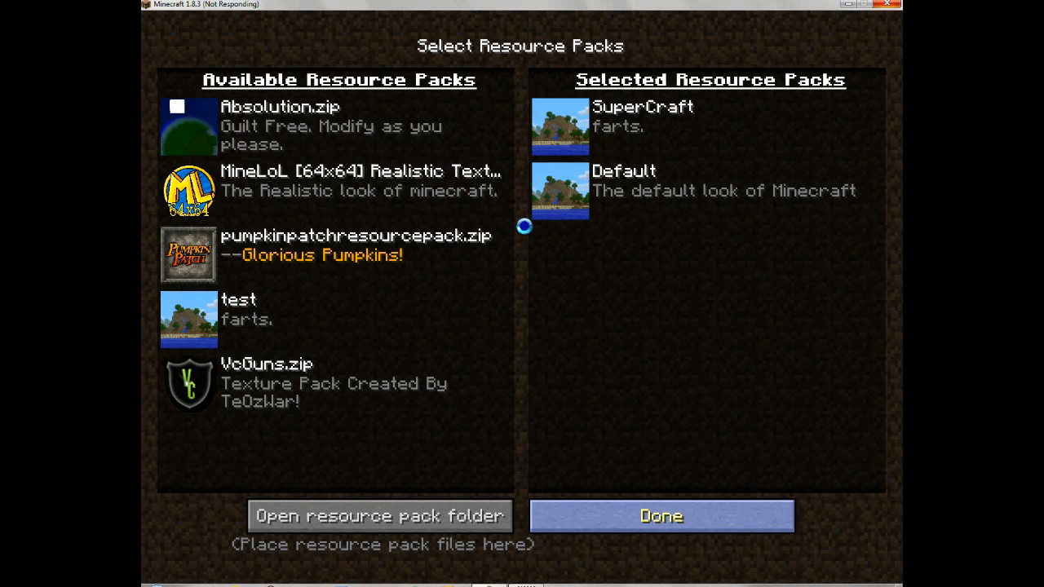
pyautogui.click(660, 515)
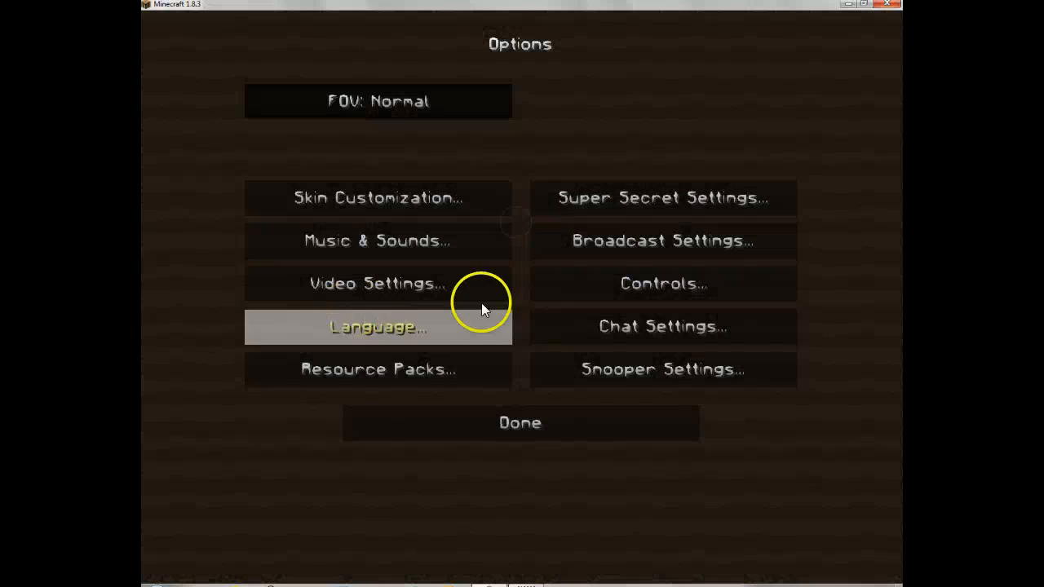
pyautogui.click(520, 422)
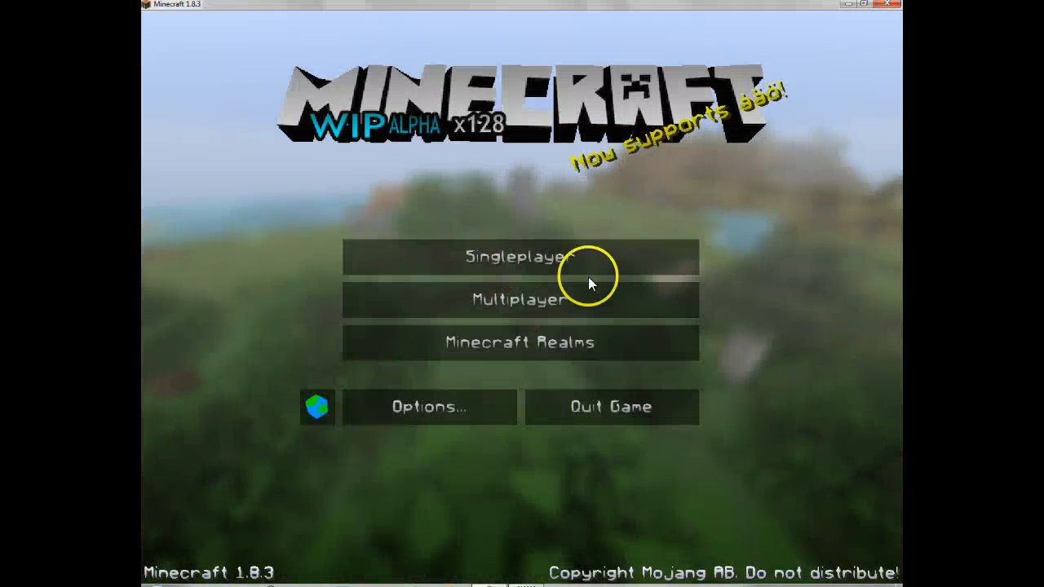
# - Find the Factions server in the multiplayer list and join it
pyautogui.click(519, 299)
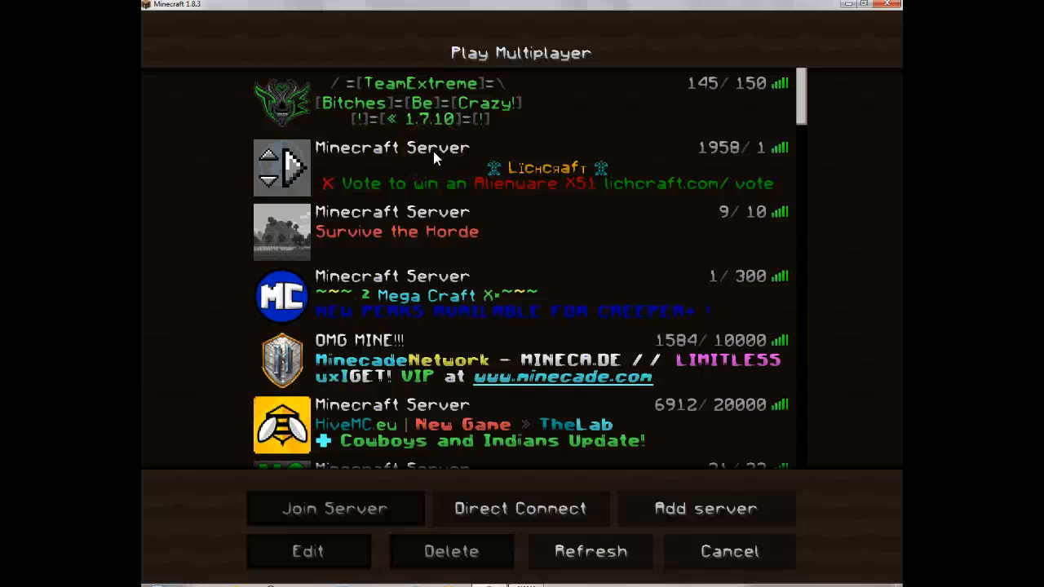
pyautogui.scroll(-3)
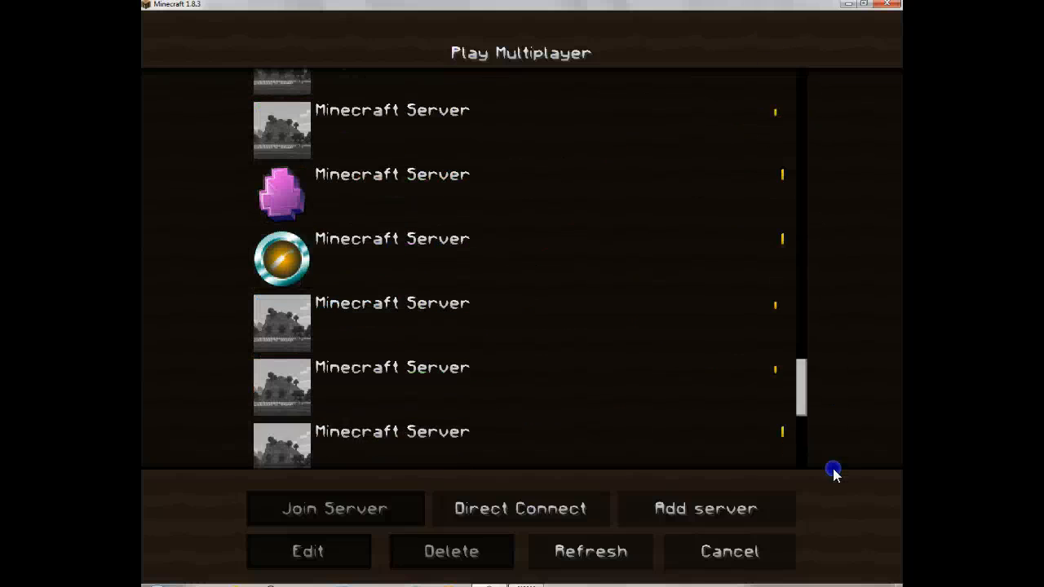
pyautogui.click(335, 507)
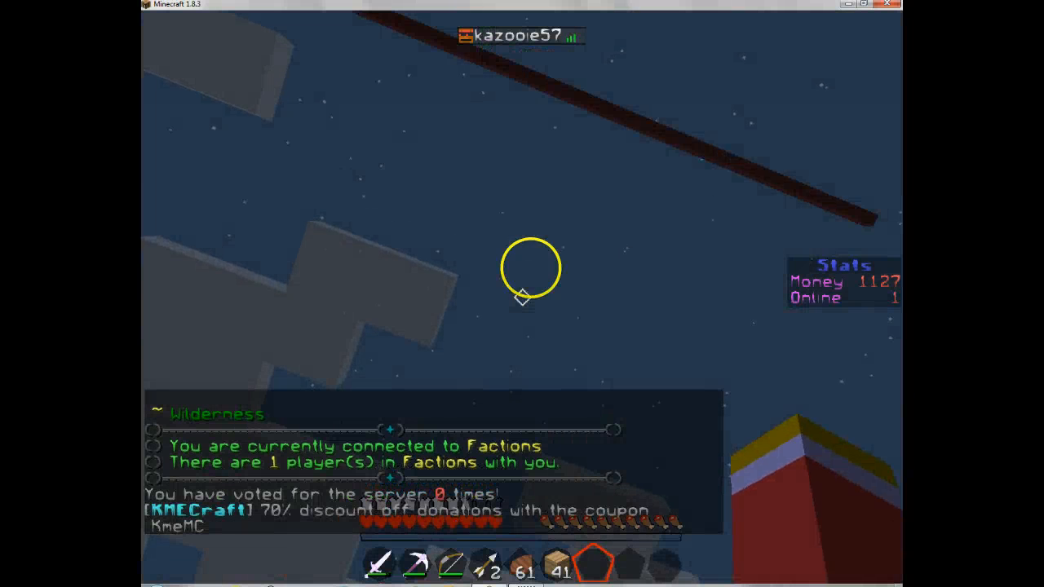
pyautogui.moveTo(522, 298)
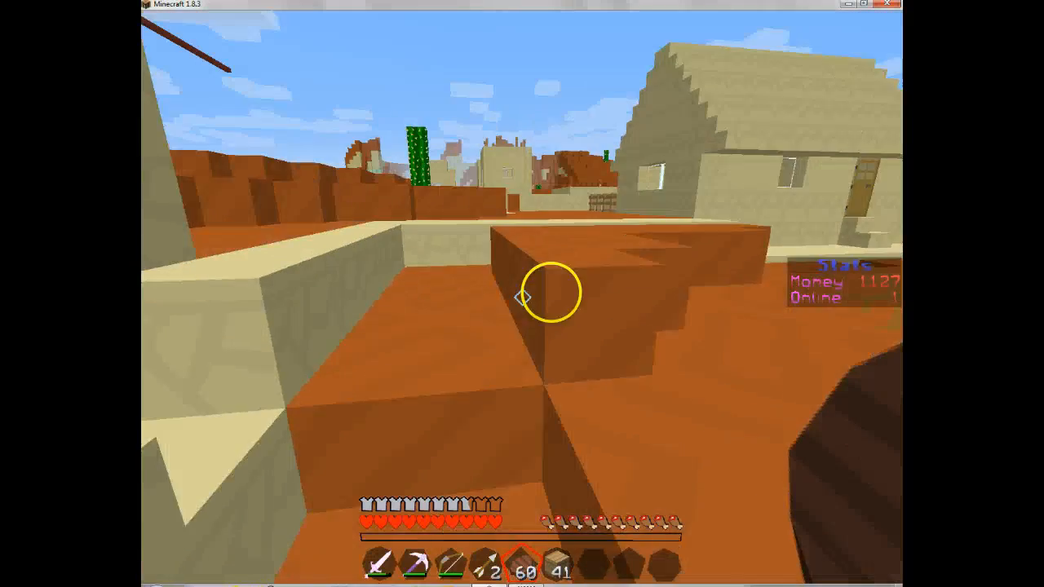
pyautogui.moveTo(522, 294)
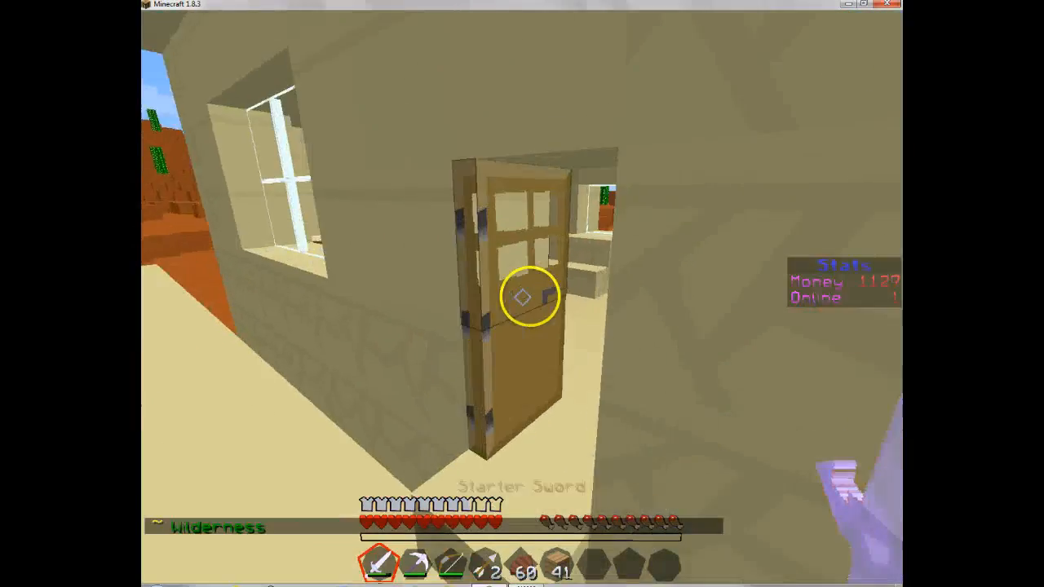
pyautogui.moveTo(522, 294)
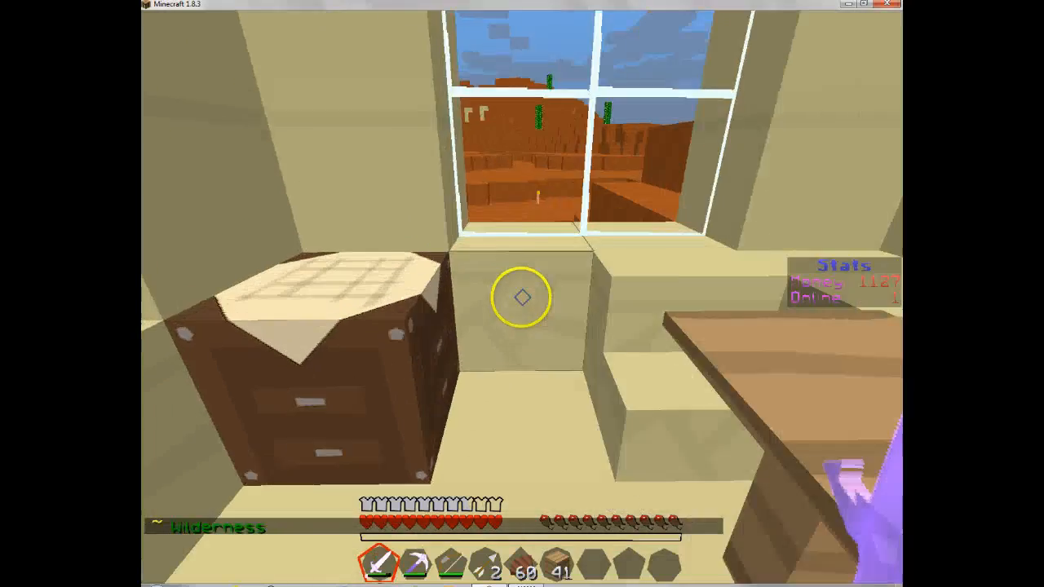
pyautogui.moveTo(522, 293)
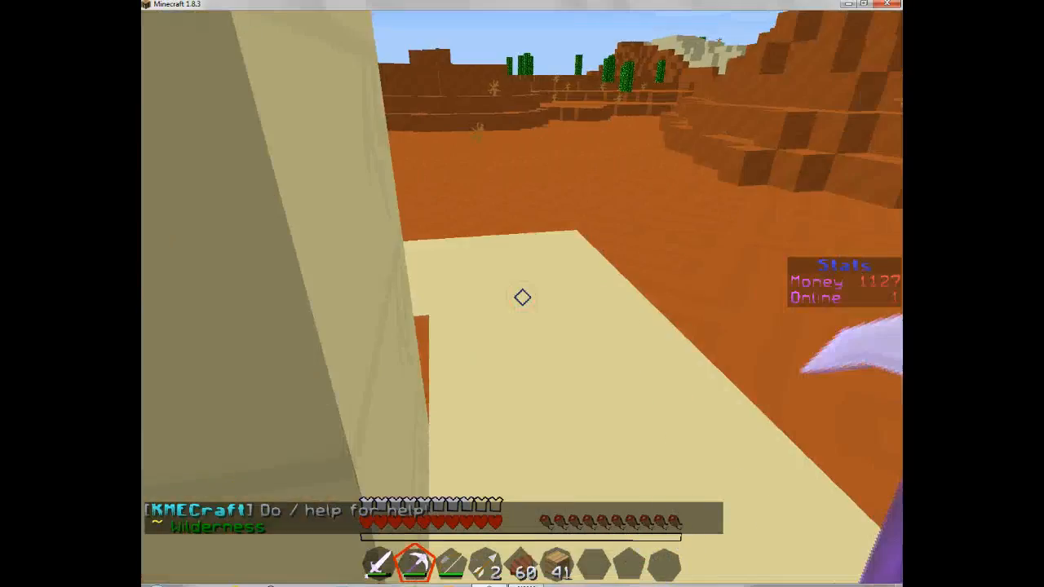
pyautogui.moveTo(522, 294)
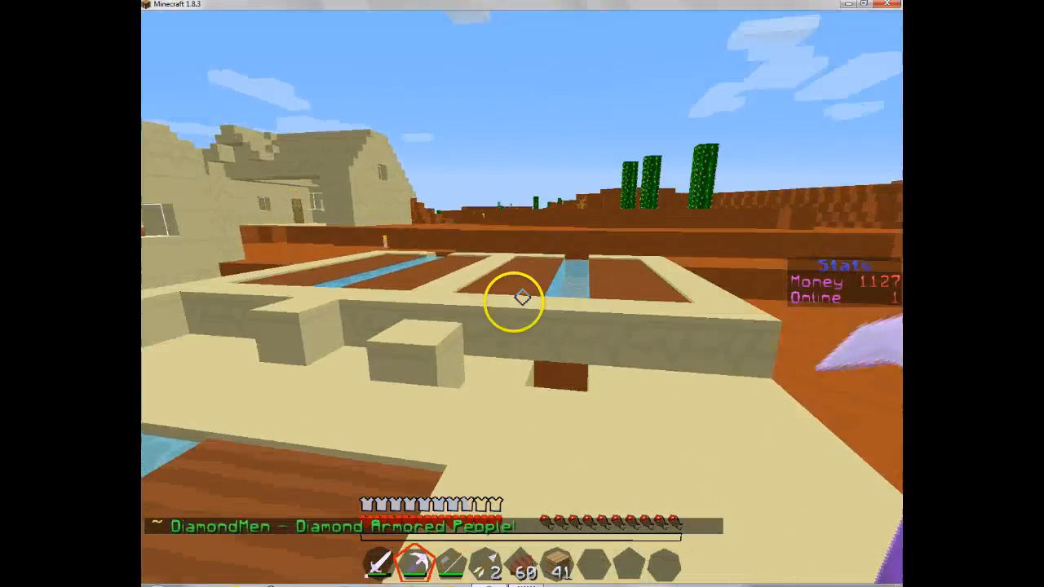
pyautogui.moveTo(522, 293)
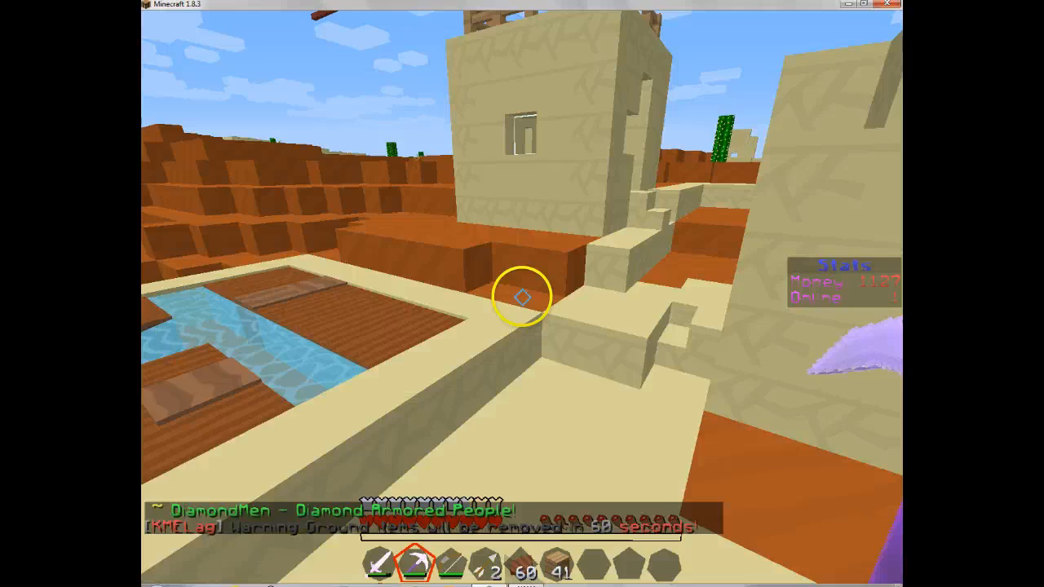
# - Open the inventory to view the purple-textured armour and items
pyautogui.press('e')
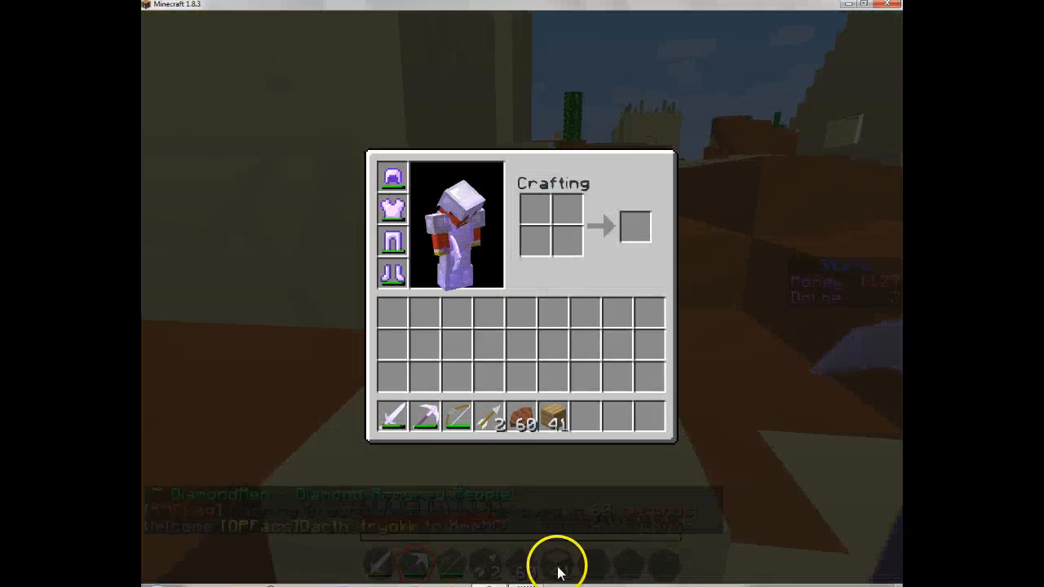